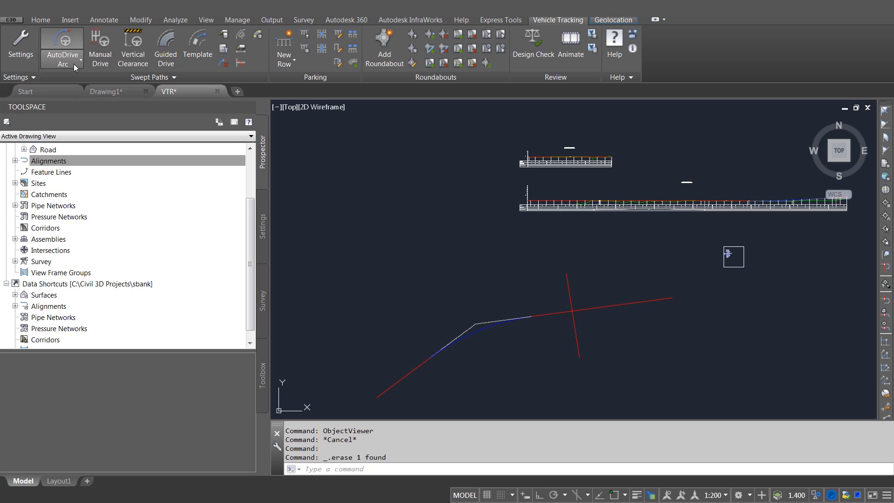
Review the Vehicle Tracking drawing settings and roundabout corridor options, then dismiss the scale wizard
{"action": "left_click", "coordinate": [21, 46]}
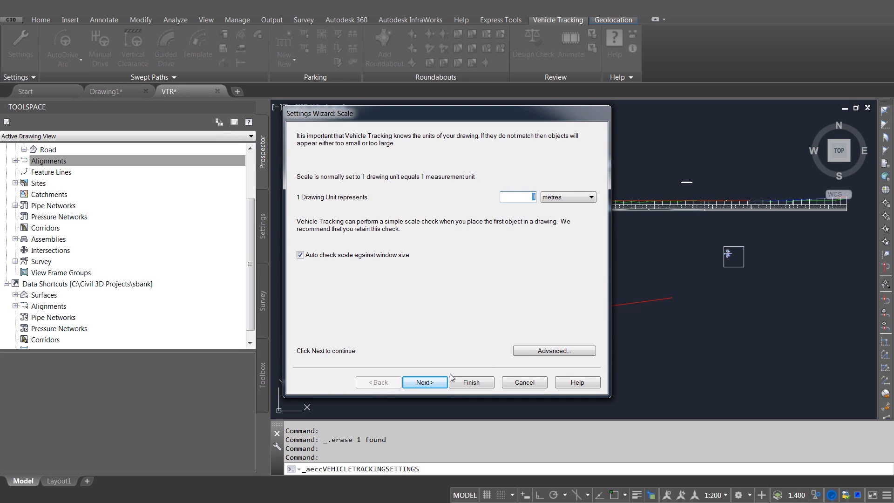
{"action": "left_click", "coordinate": [553, 351]}
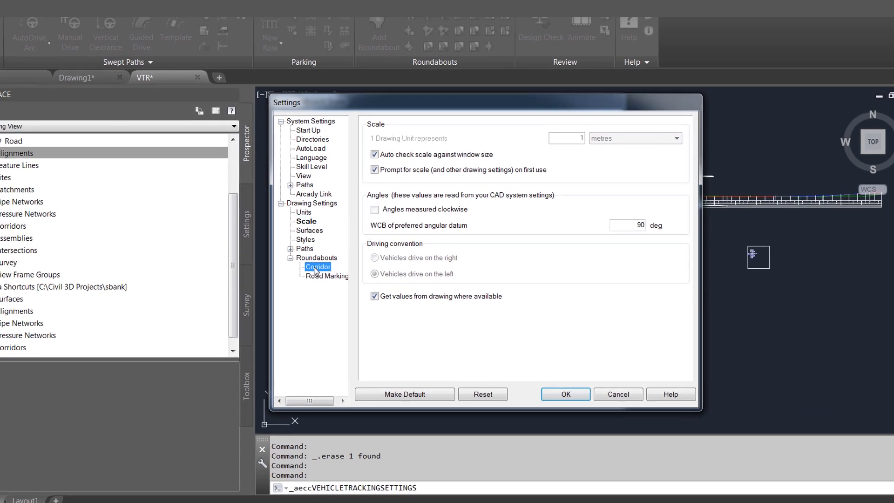
{"action": "left_click", "coordinate": [318, 267]}
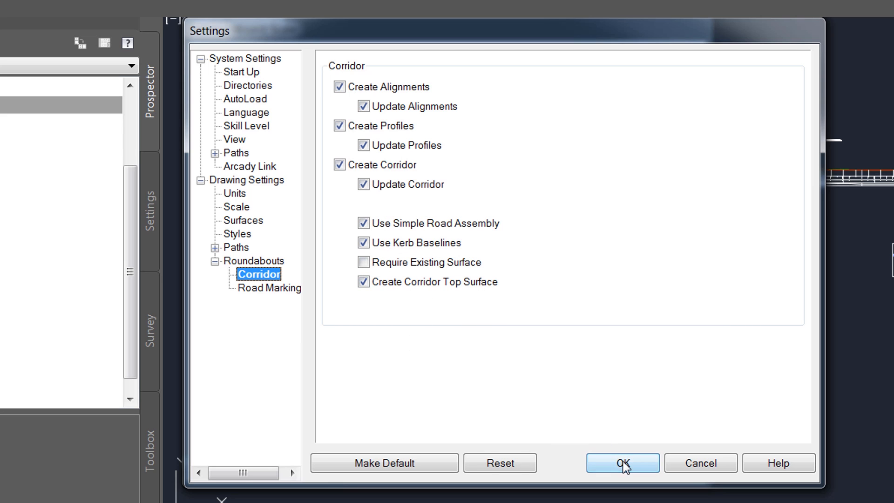
{"action": "left_click", "coordinate": [623, 462]}
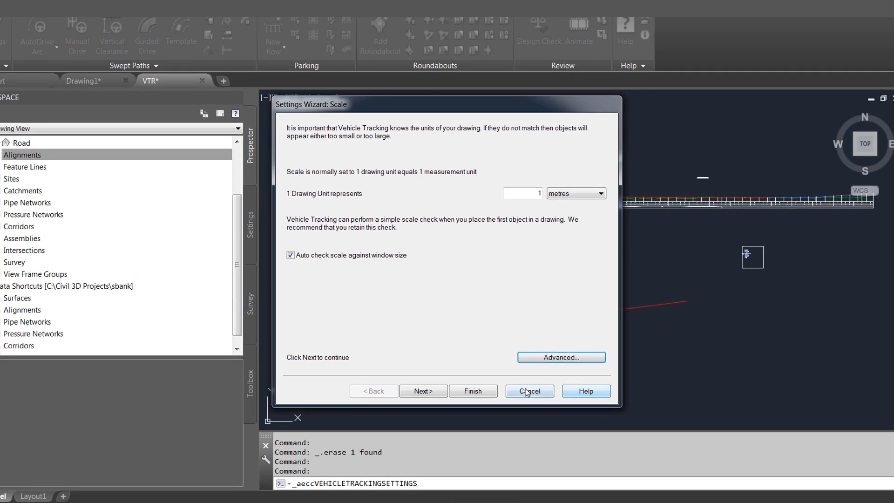
{"action": "left_click", "coordinate": [528, 391]}
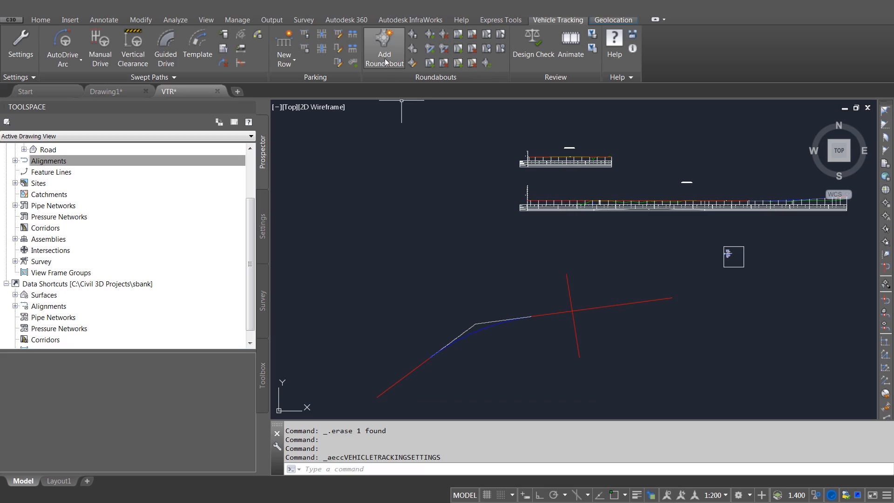
Create a new roundabout using the TD16/07 Normal Roundabouts (Single Carriageway Intersection) standard
{"action": "left_click", "coordinate": [384, 46]}
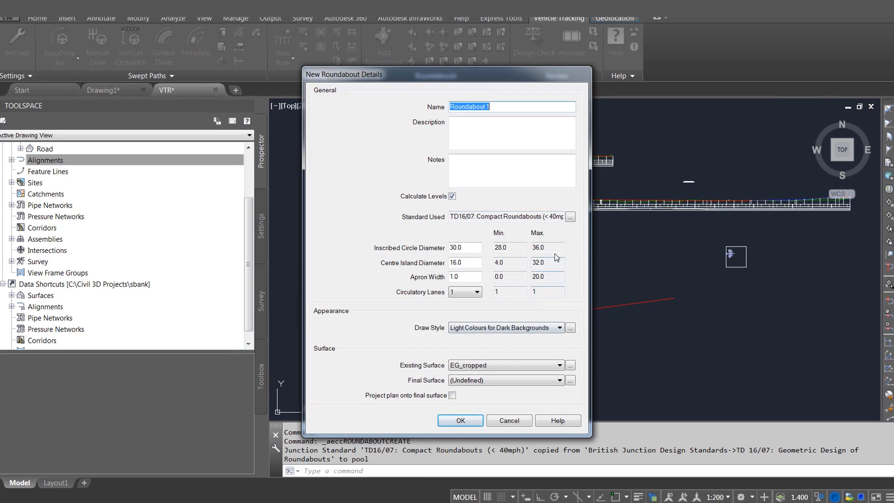
{"action": "left_click", "coordinate": [569, 217]}
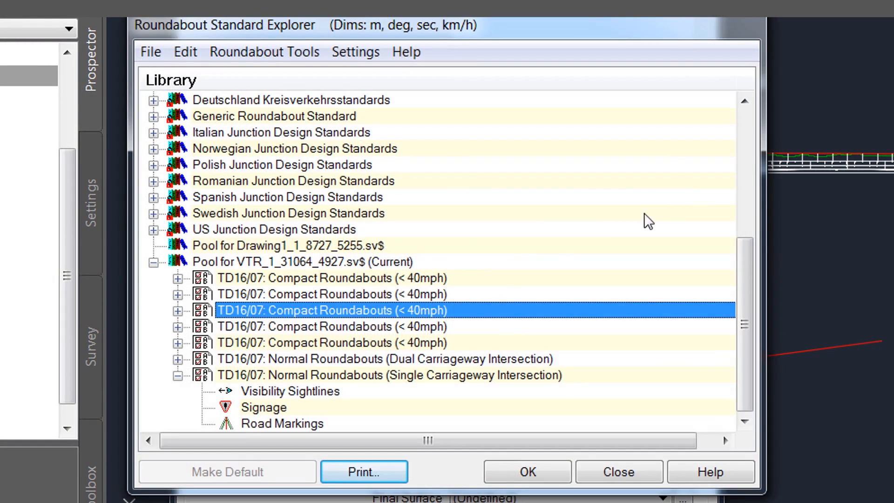
{"action": "left_click", "coordinate": [388, 375]}
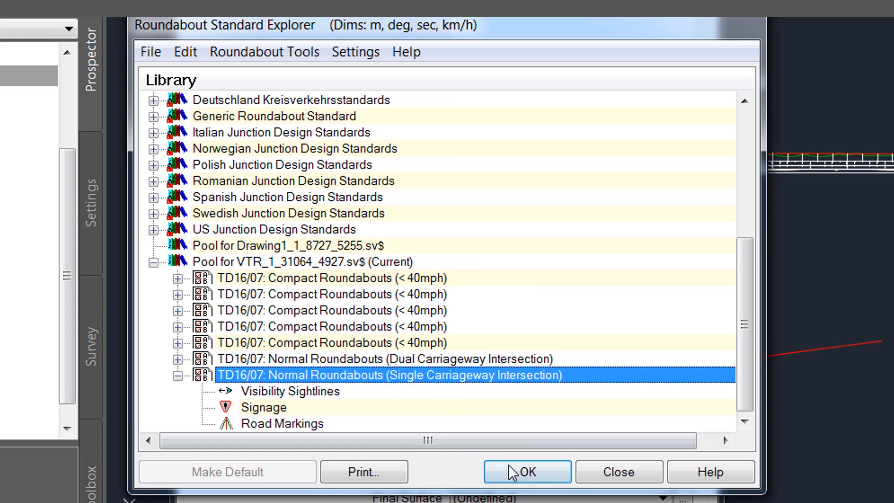
{"action": "left_click", "coordinate": [526, 471]}
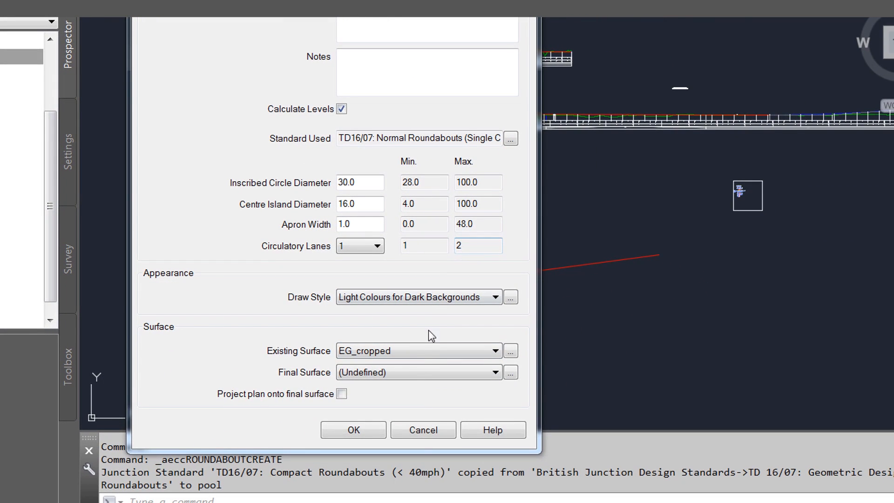
{"action": "left_click", "coordinate": [352, 429]}
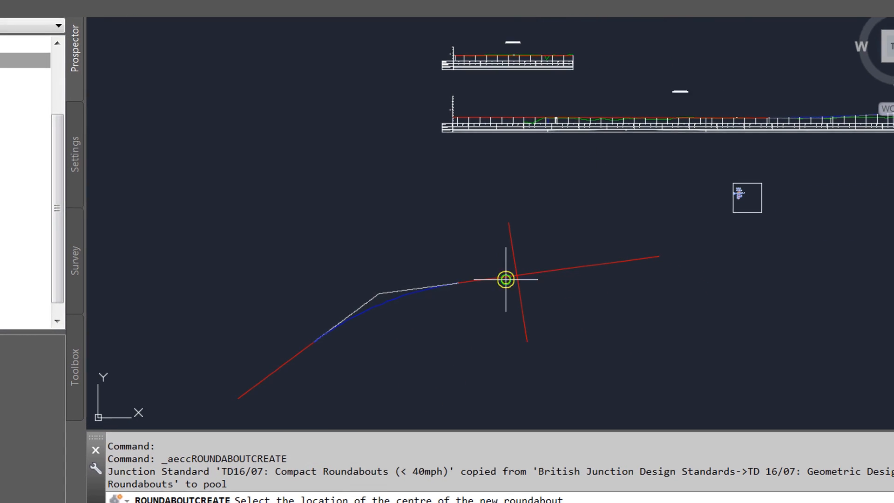
Place Roundabout 1 at the road crossing, accepting the Main Road and Side Road arms
{"action": "left_click", "coordinate": [505, 280]}
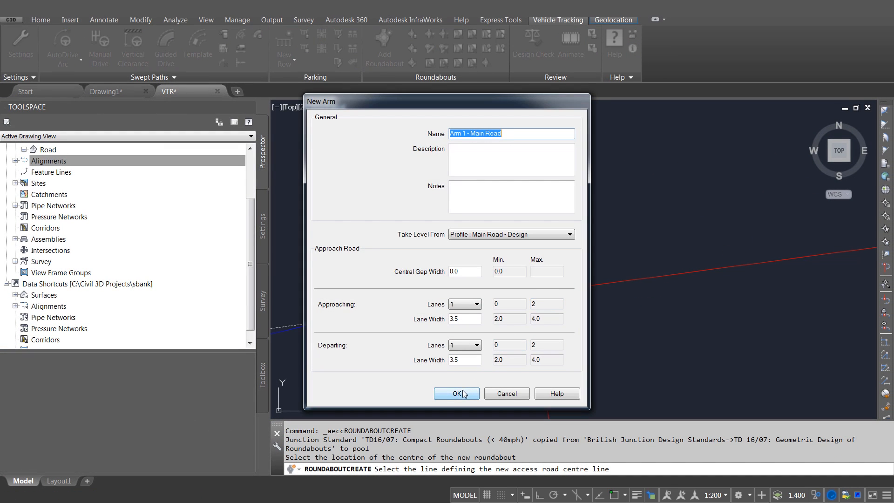
{"action": "left_click", "coordinate": [455, 393]}
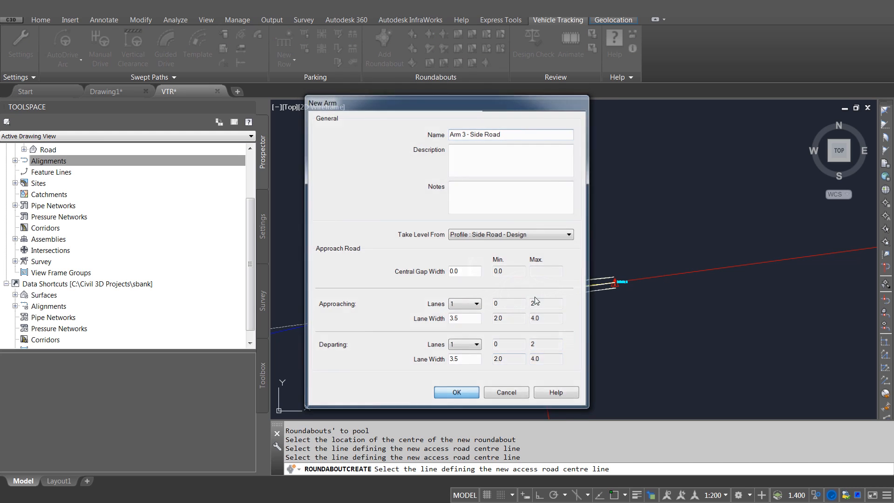
{"action": "left_click", "coordinate": [456, 392]}
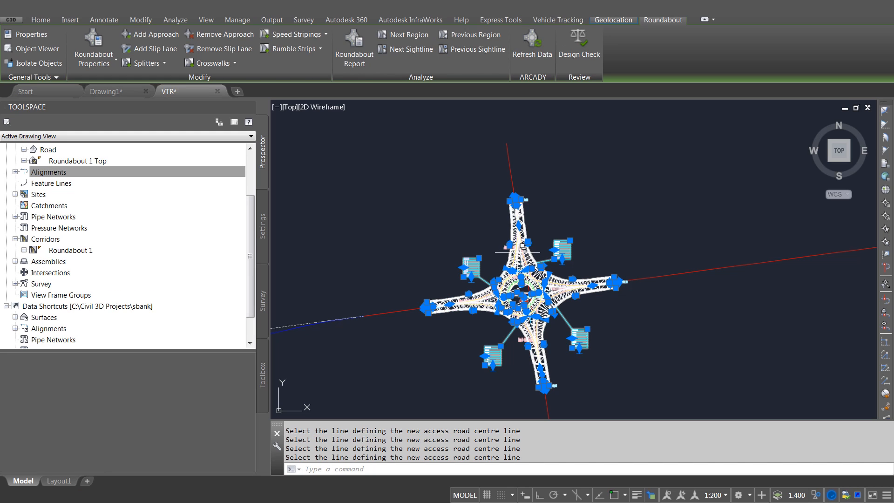
Select the Roundabout 1 objects and view them in the 3D Object Viewer
{"action": "left_click", "coordinate": [558, 20]}
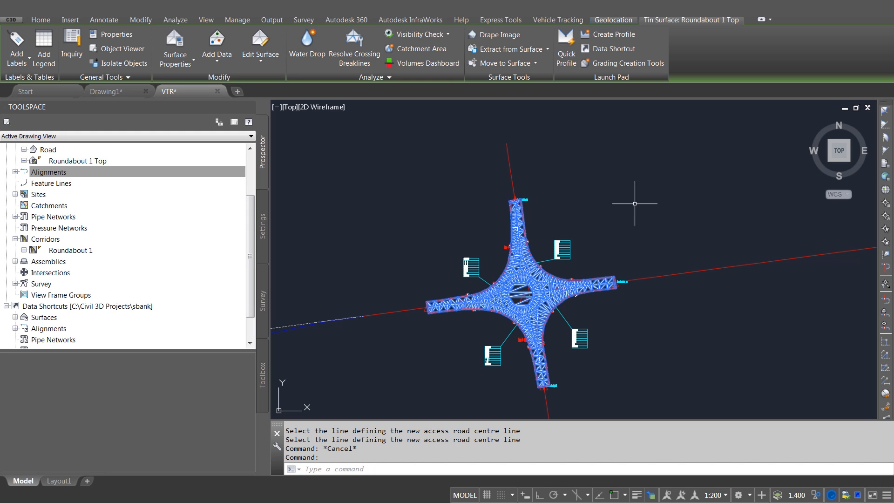
{"action": "right_click", "coordinate": [441, 313]}
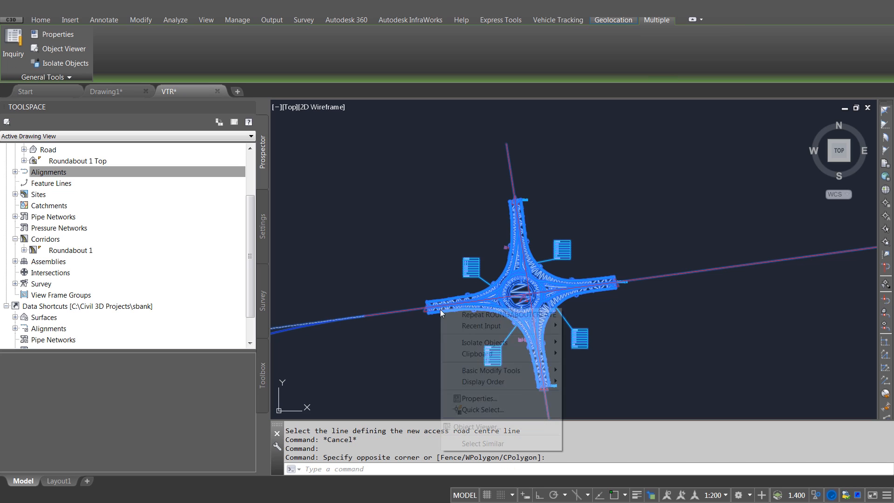
{"action": "left_click", "coordinate": [474, 427]}
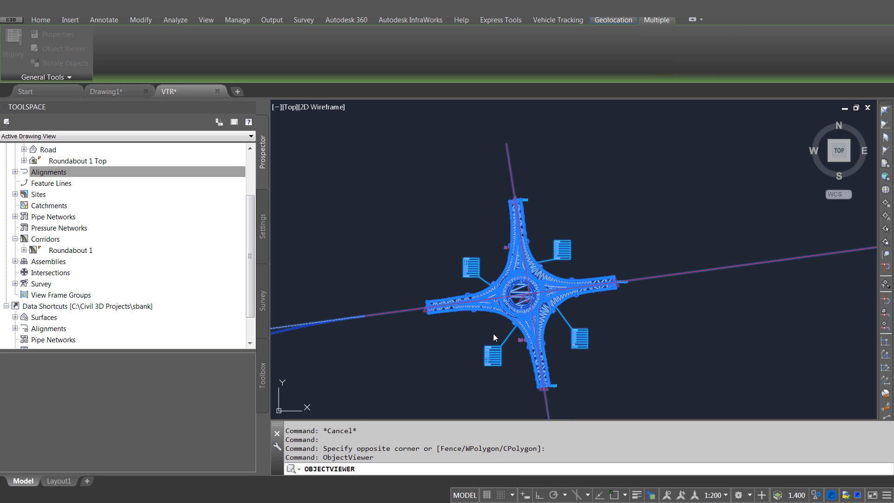
{"action": "mouse_move", "coordinate": [477, 327]}
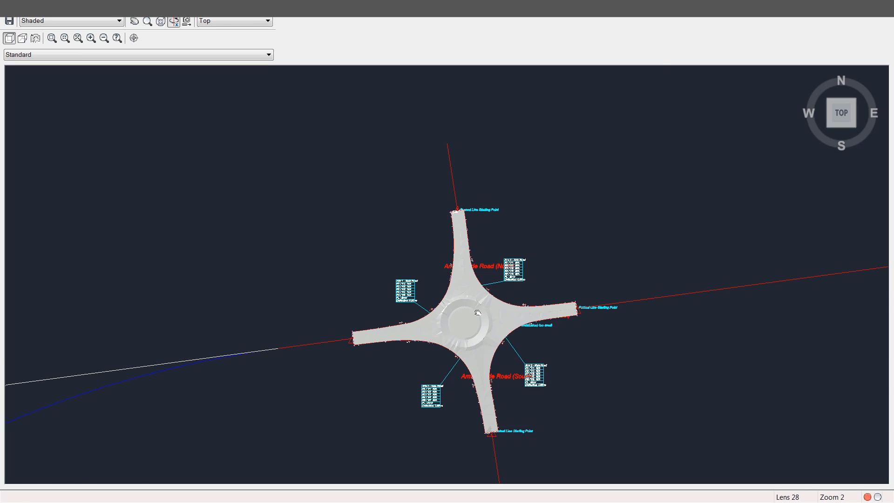
{"action": "scroll", "scroll_direction": "up", "scroll_amount": 3}
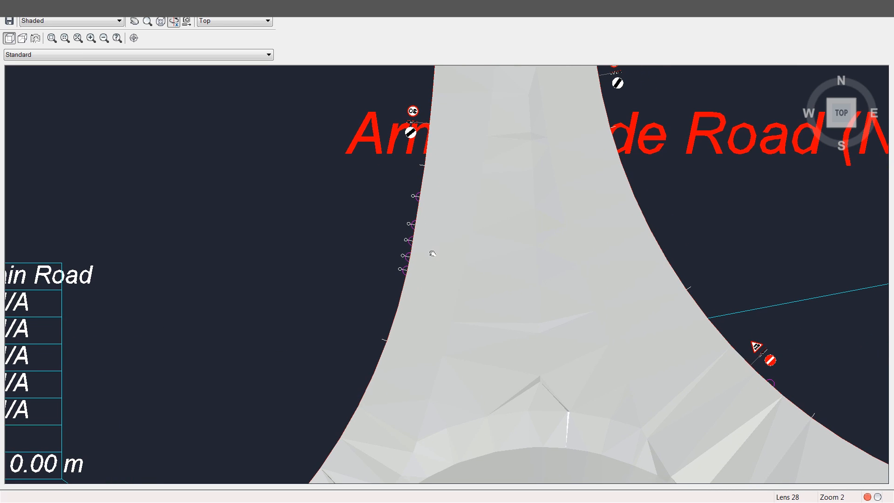
{"action": "mouse_move", "coordinate": [355, 246]}
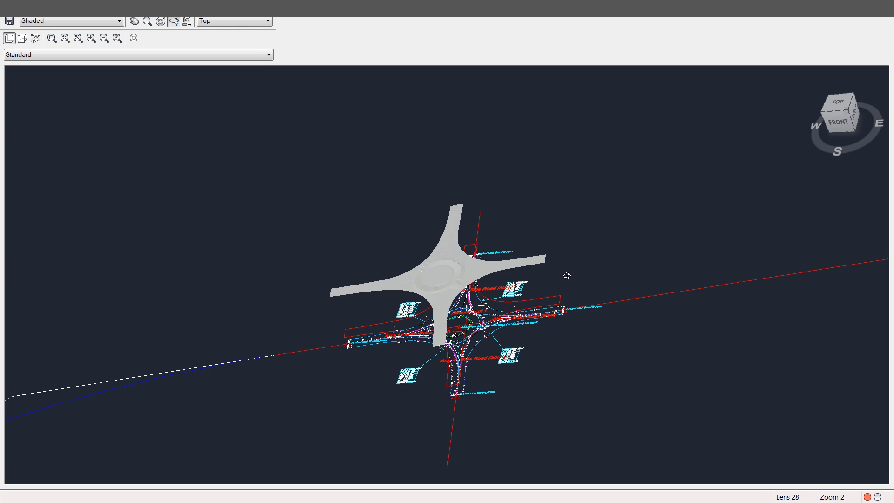
{"action": "mouse_move", "coordinate": [468, 275]}
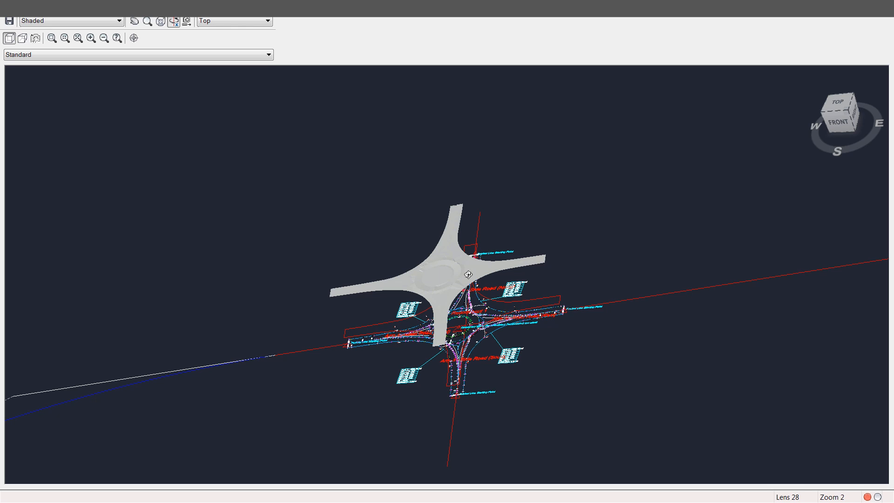
{"action": "right_click", "coordinate": [469, 274]}
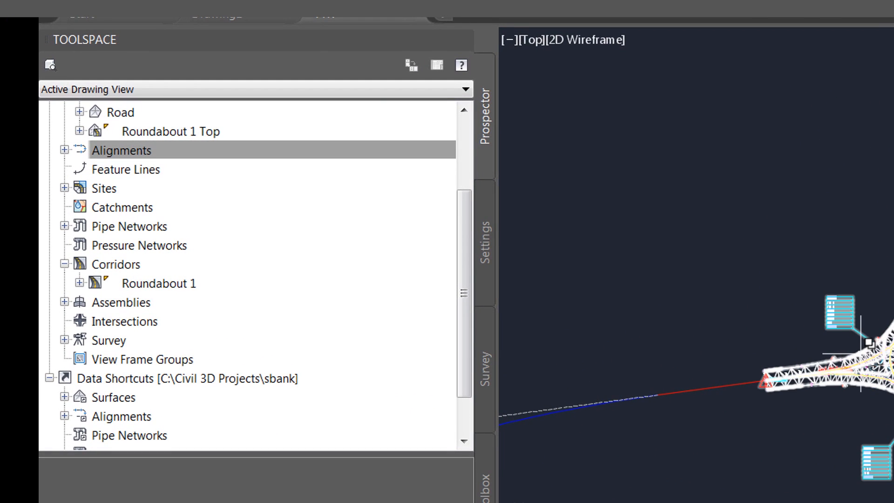
Expand Prospector's Alignments > Centerline Alignments > Roundabout 1 to list its per-arm alignments
{"action": "left_click", "coordinate": [65, 150]}
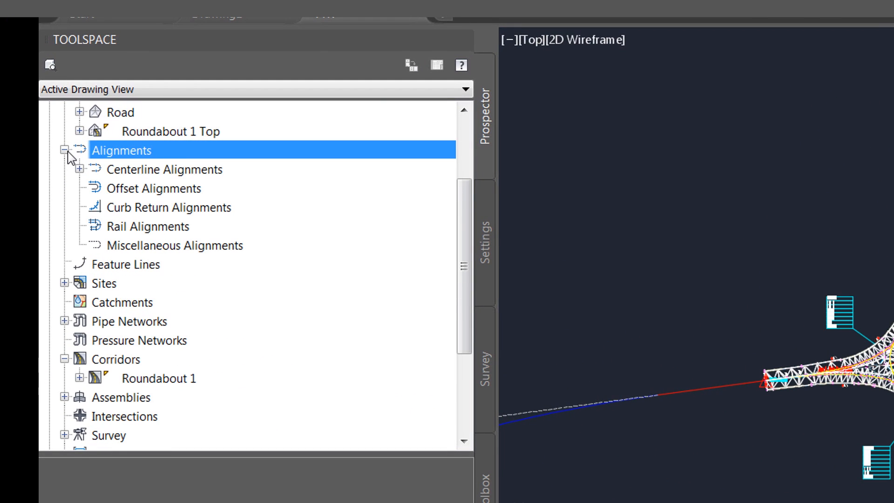
{"action": "left_click", "coordinate": [85, 170]}
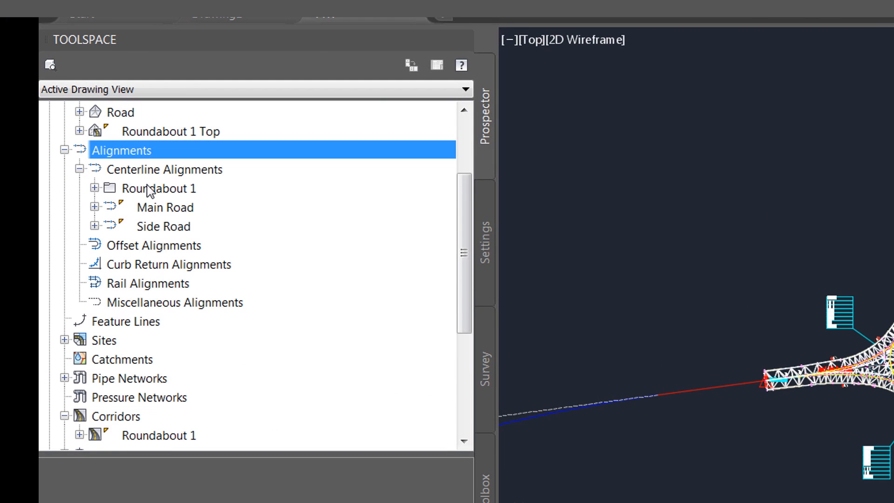
{"action": "left_click", "coordinate": [96, 188]}
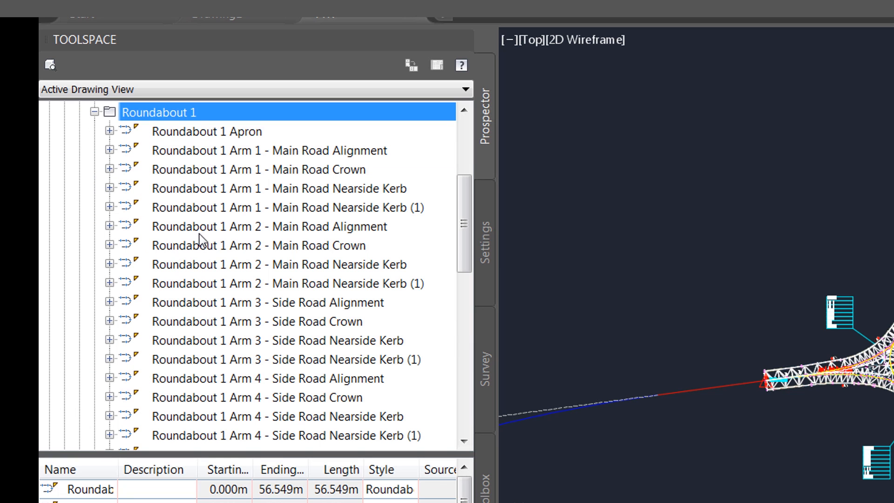
{"action": "left_click", "coordinate": [280, 207]}
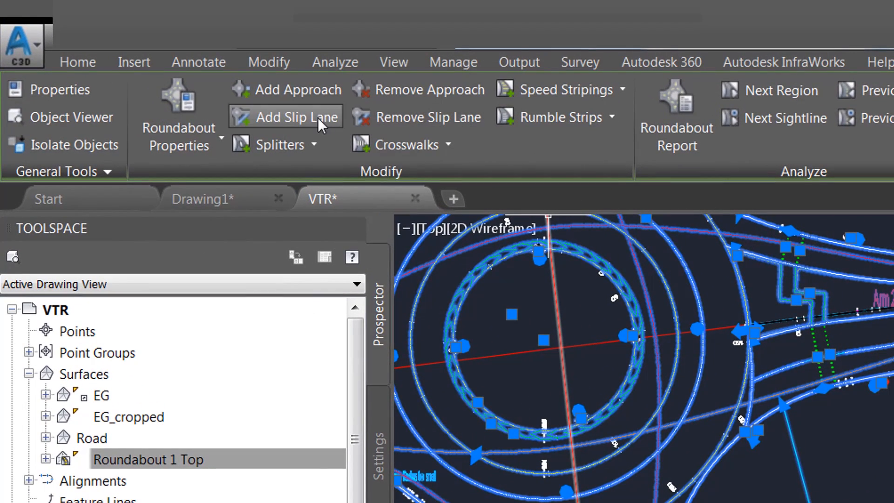
{"action": "mouse_move", "coordinate": [304, 117]}
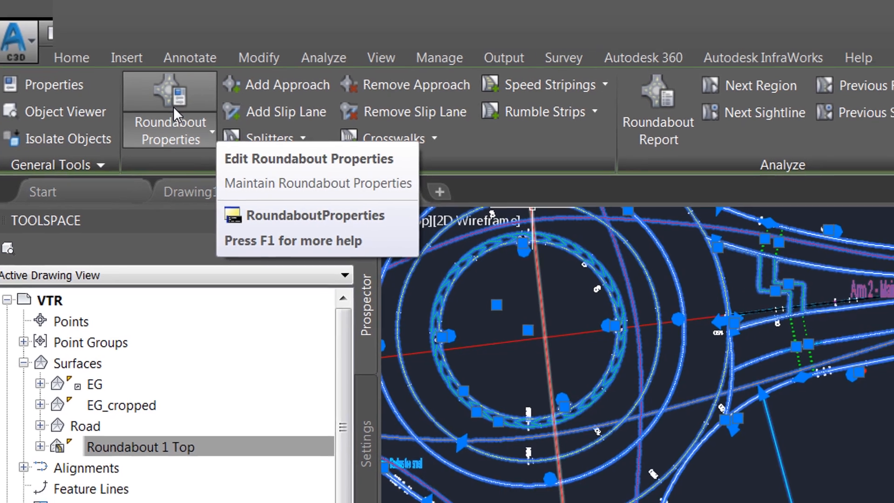
Open Roundabout Properties from the Roundabout ribbon tab
{"action": "left_click", "coordinate": [308, 158]}
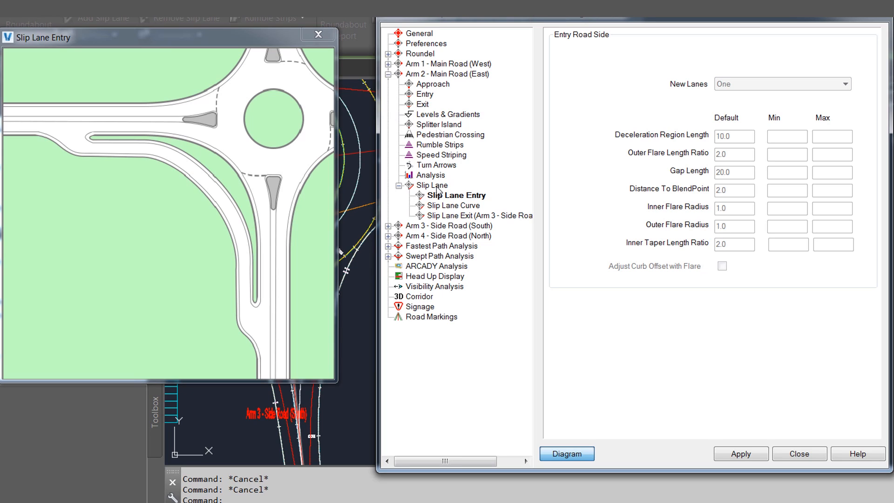
Enable Arm 2's slip lane and inspect Distance To BlendPoint and Inner Taper Length Ratio
{"action": "left_click", "coordinate": [434, 184]}
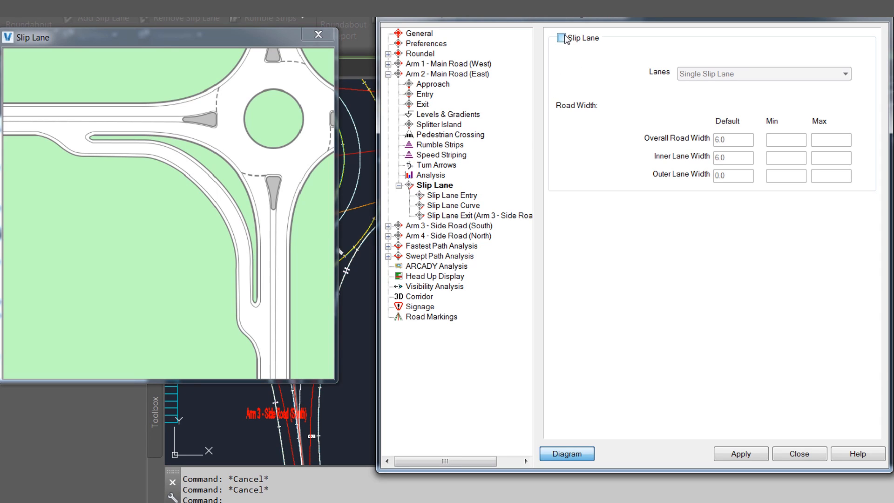
{"action": "left_click", "coordinate": [561, 38]}
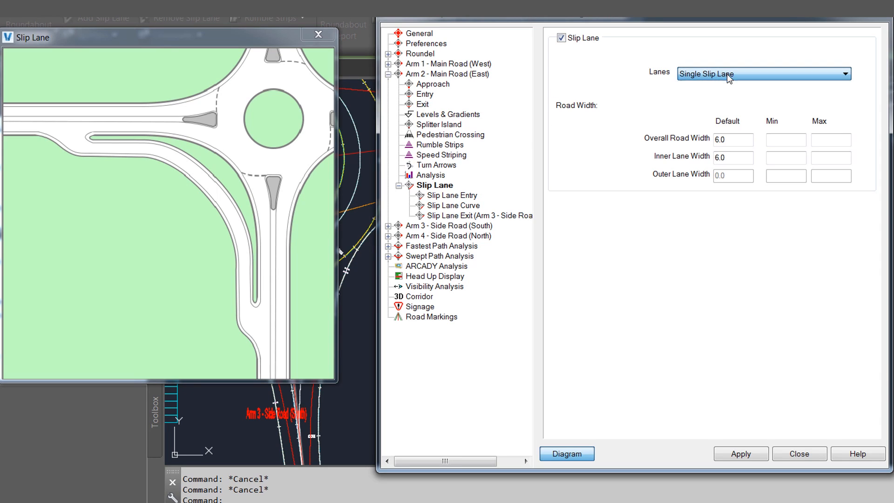
{"action": "left_click", "coordinate": [455, 196]}
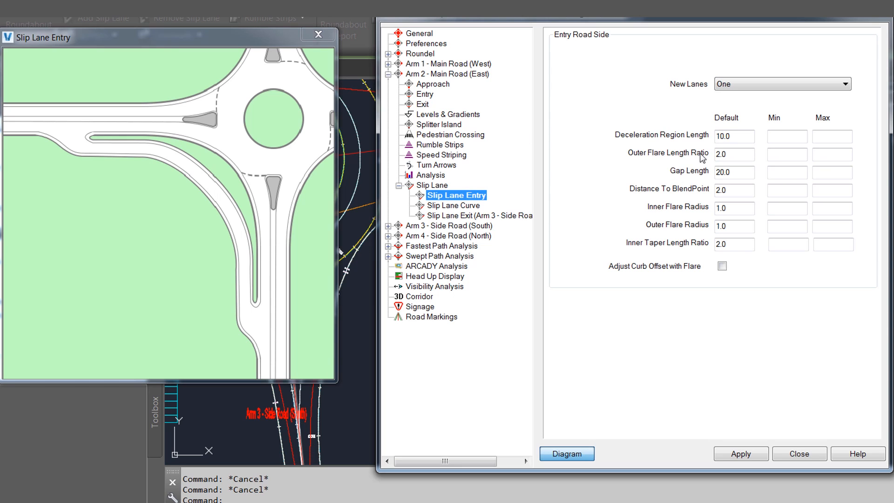
{"action": "left_click", "coordinate": [735, 154]}
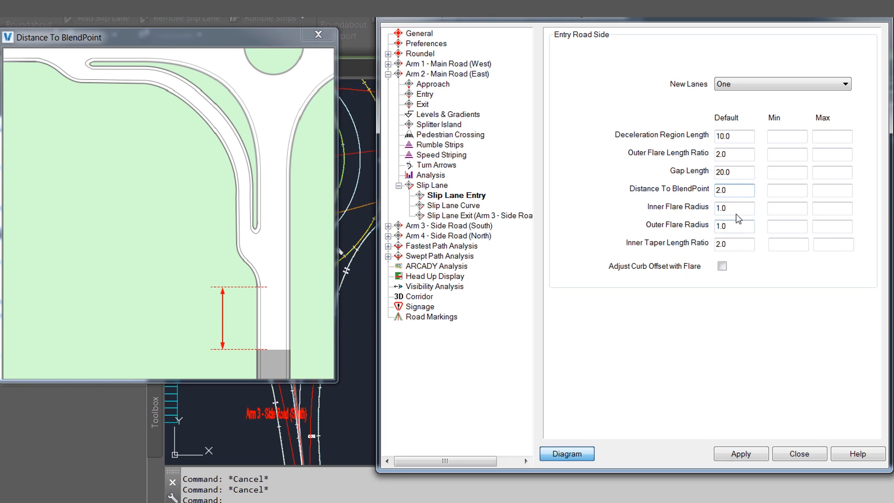
{"action": "left_click", "coordinate": [735, 244]}
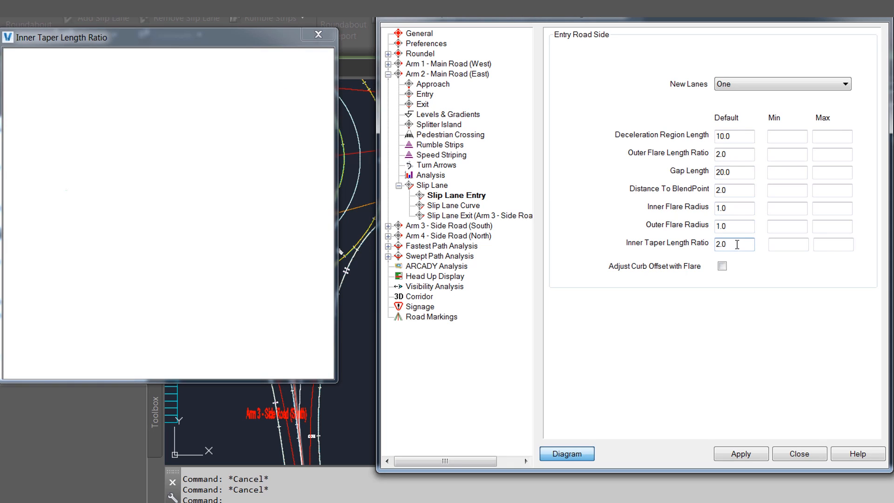
Inspect slip lane curve Outer Curb Offset, Middle and Exit Radius, and island widths
{"action": "left_click", "coordinate": [457, 205]}
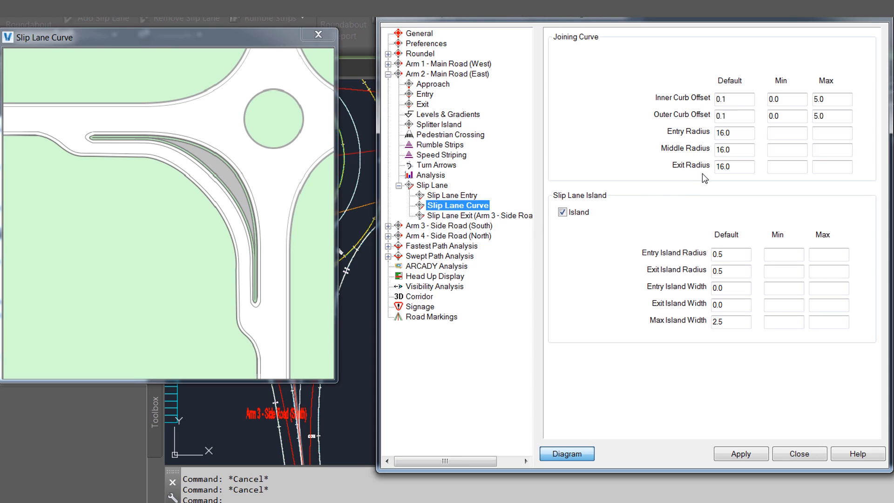
{"action": "left_click", "coordinate": [734, 117]}
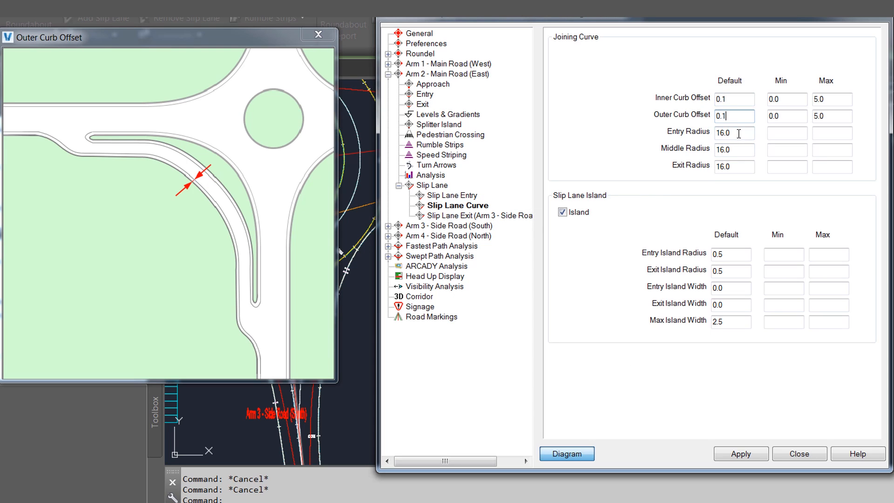
{"action": "left_click", "coordinate": [735, 149]}
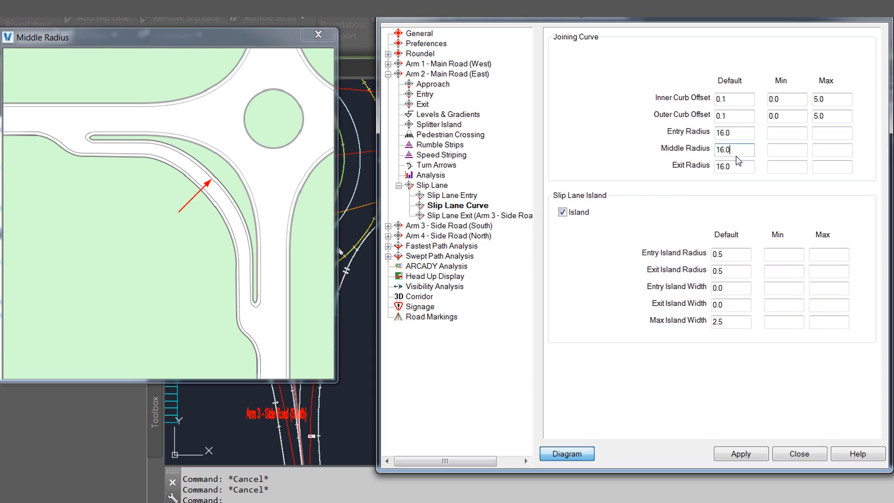
{"action": "left_click", "coordinate": [734, 166]}
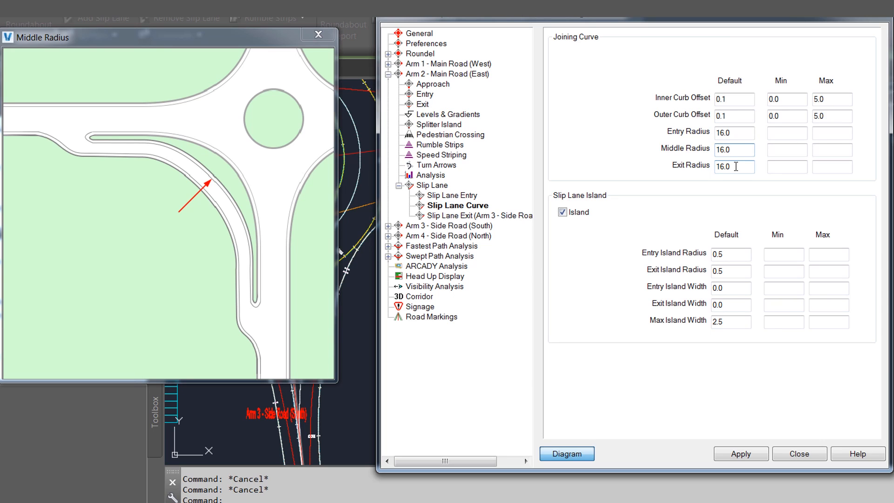
{"action": "left_click", "coordinate": [731, 271]}
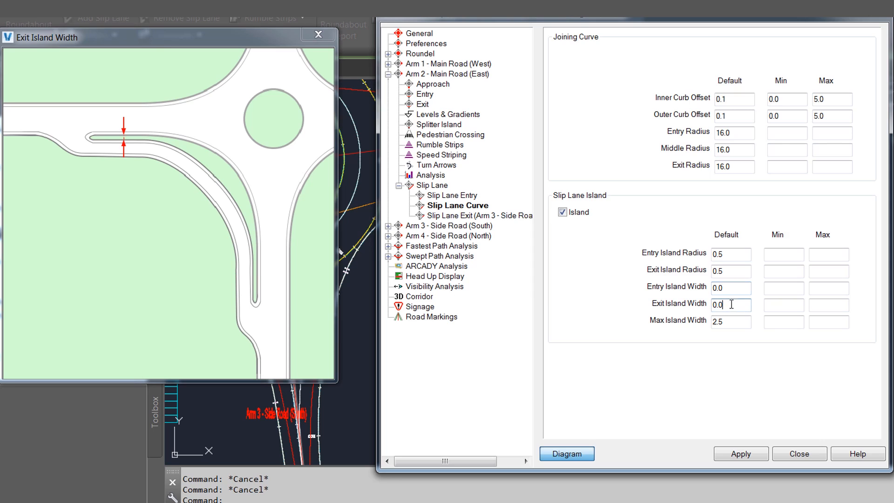
{"action": "left_click", "coordinate": [732, 322]}
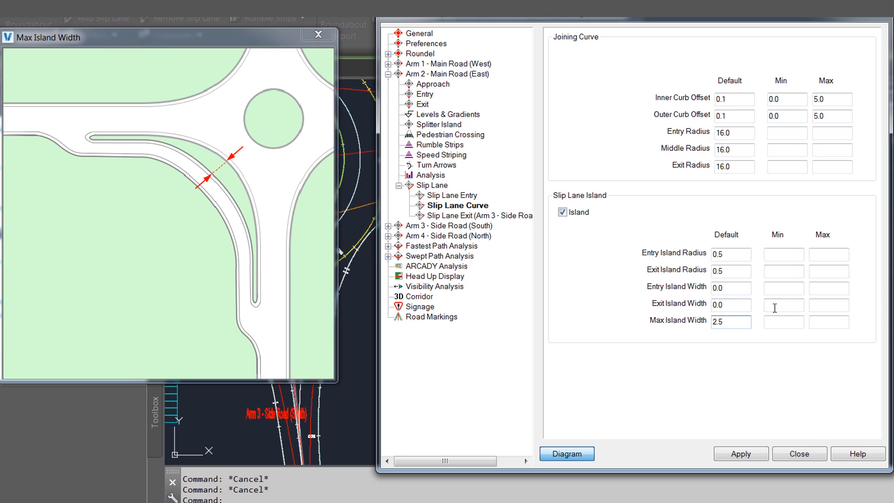
{"action": "mouse_move", "coordinate": [734, 320]}
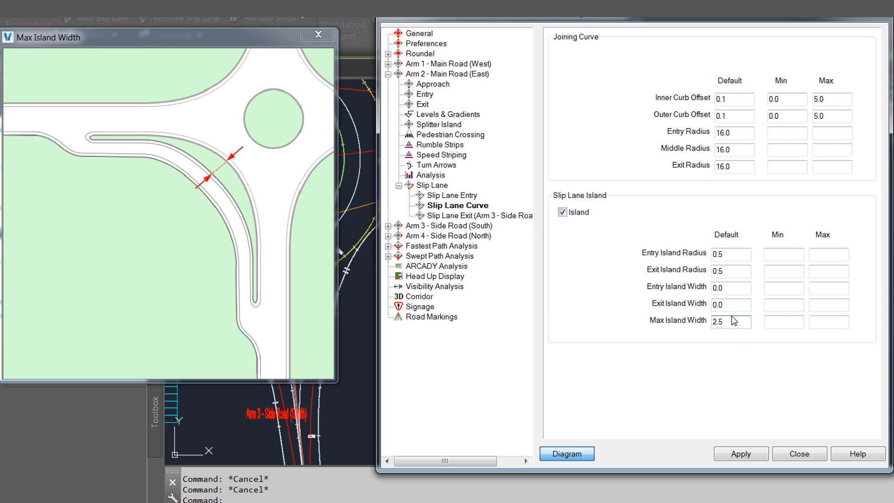
{"action": "left_click", "coordinate": [480, 215]}
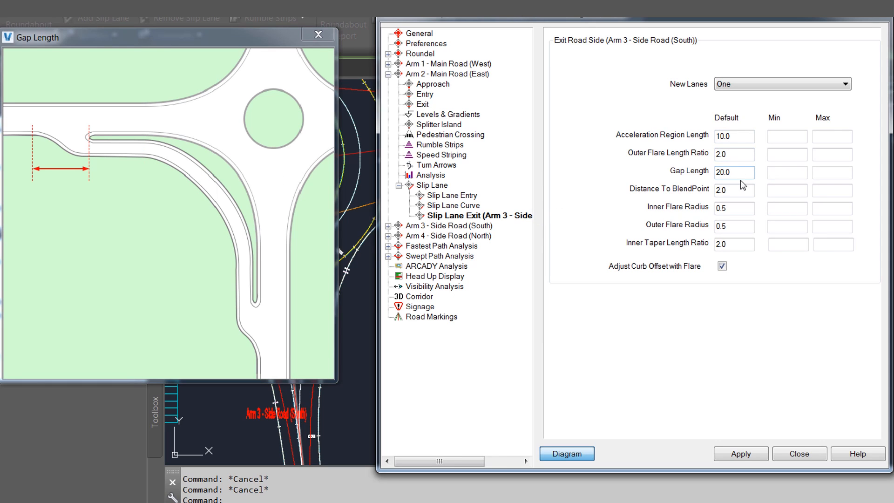
Check the Arm 3 exit Inner and Outer Flare Radius, apply, and close properties
{"action": "left_click", "coordinate": [735, 207]}
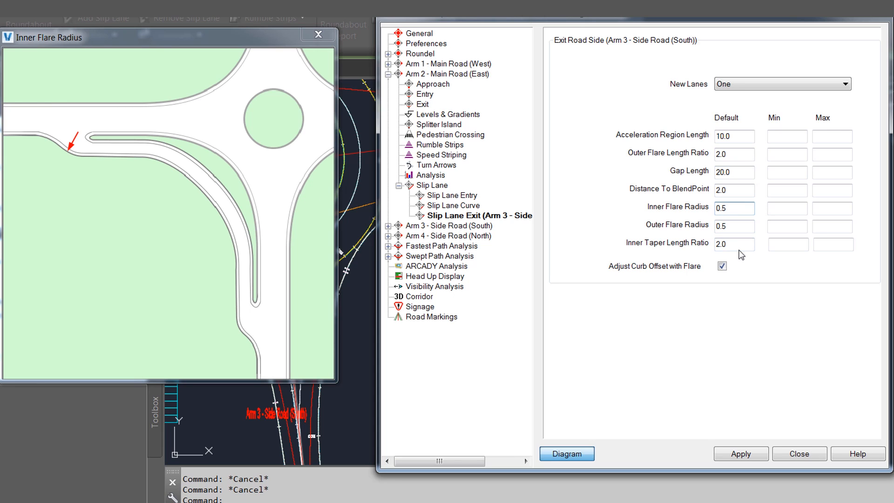
{"action": "left_click", "coordinate": [734, 225]}
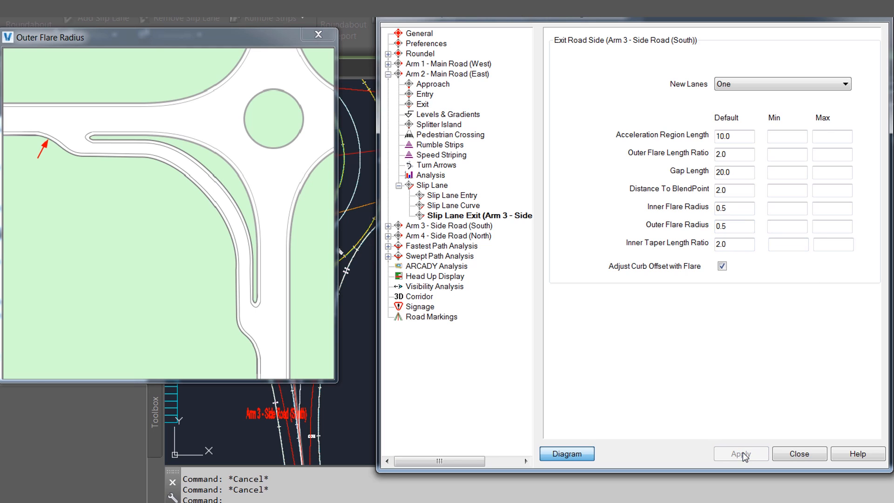
{"action": "left_click", "coordinate": [741, 453]}
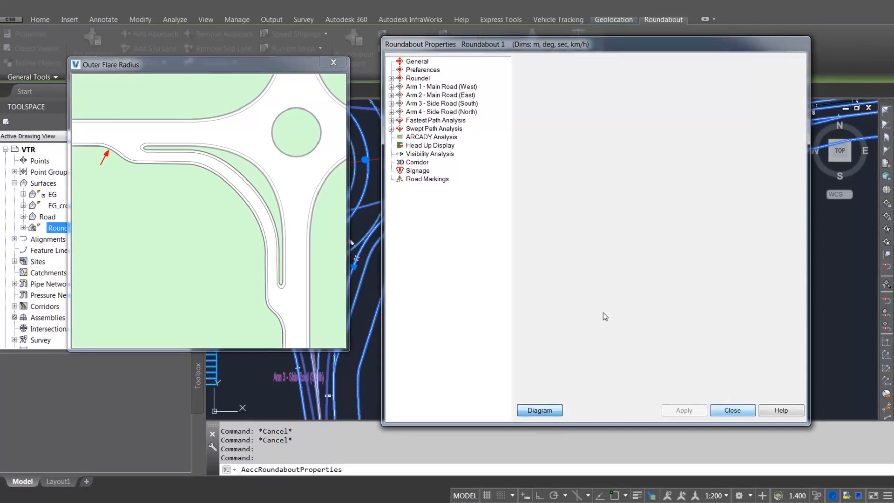
{"action": "left_click", "coordinate": [732, 410]}
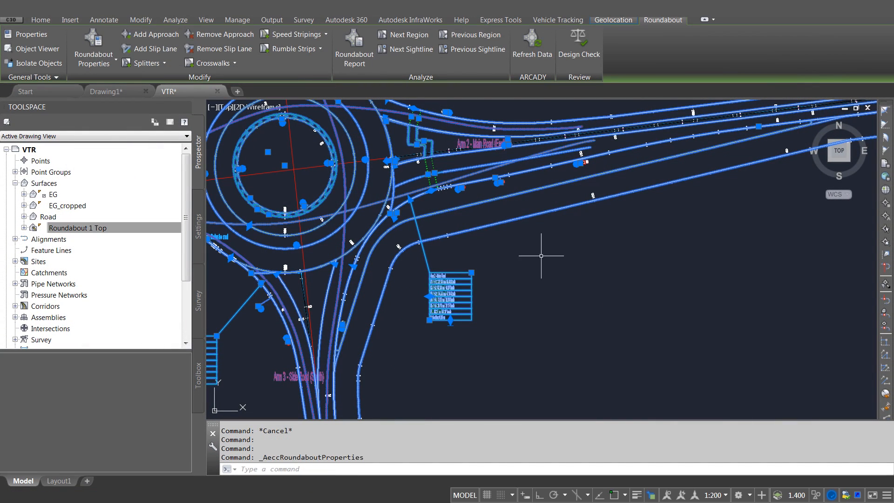
Deselect the roundabout and zoom in on Arm 2's slip lane into Arm 3
{"action": "left_click", "coordinate": [558, 19]}
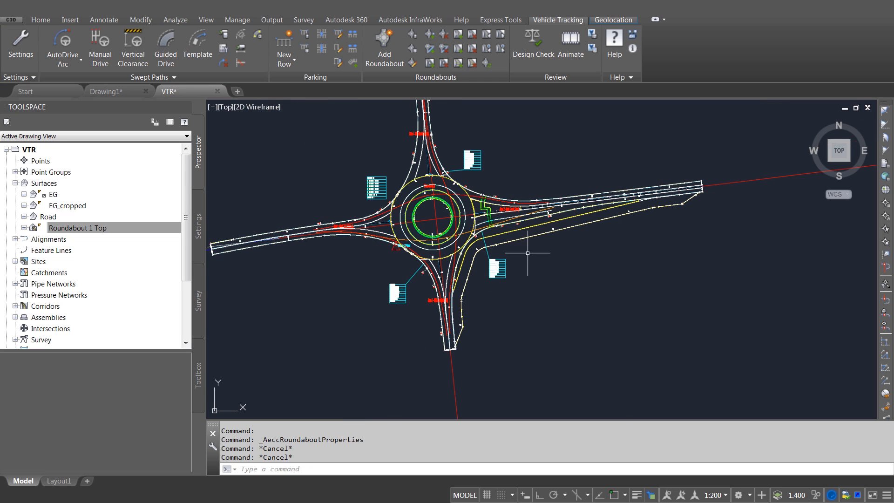
{"action": "scroll", "scroll_direction": "up", "scroll_amount": 3}
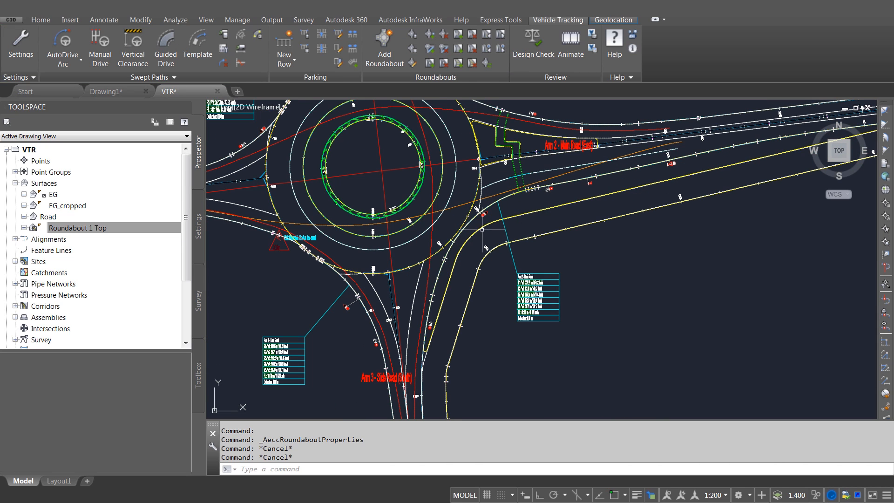
{"action": "mouse_move", "coordinate": [538, 229]}
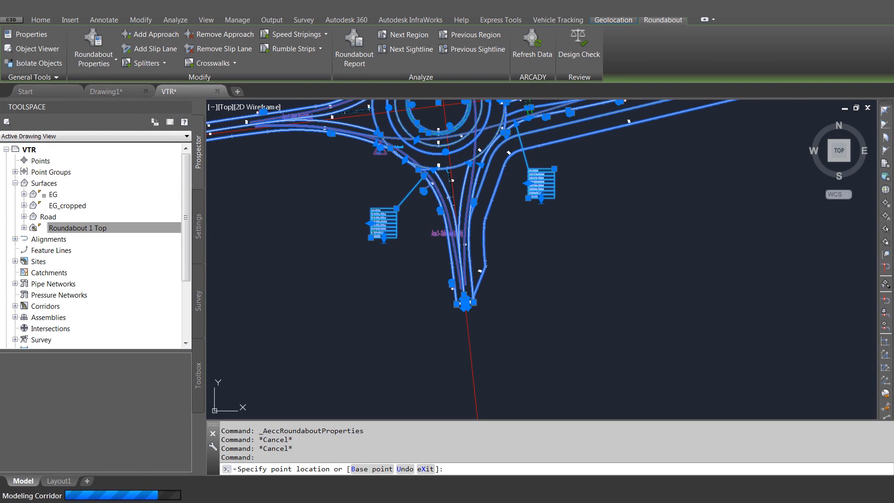
Select Roundabout 1 and remove Arm 2's slip lane
{"action": "left_click", "coordinate": [558, 19]}
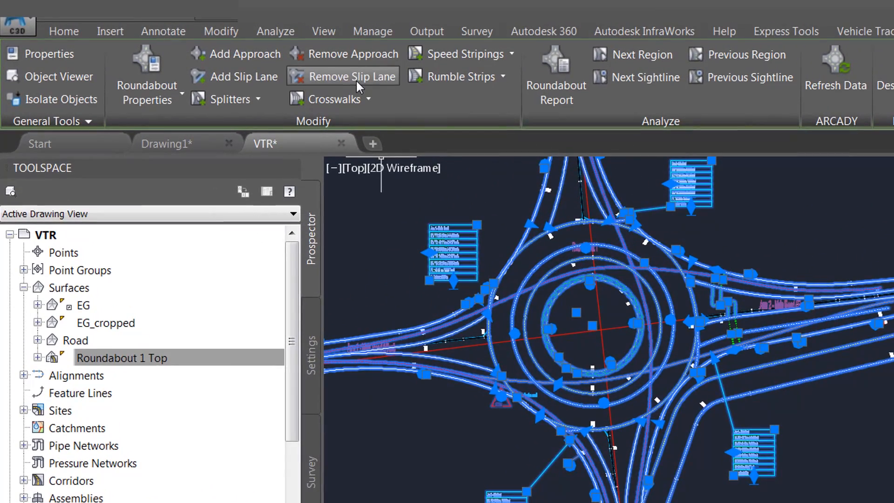
{"action": "left_click", "coordinate": [348, 76]}
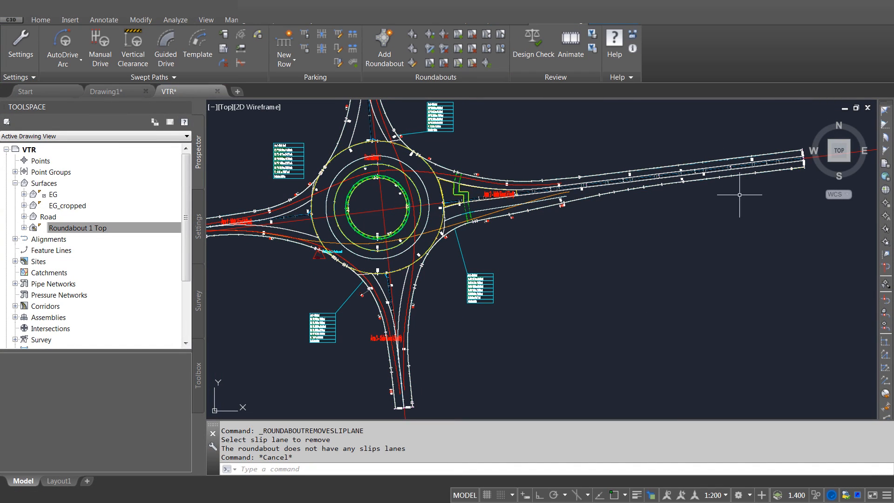
{"action": "mouse_move", "coordinate": [714, 202]}
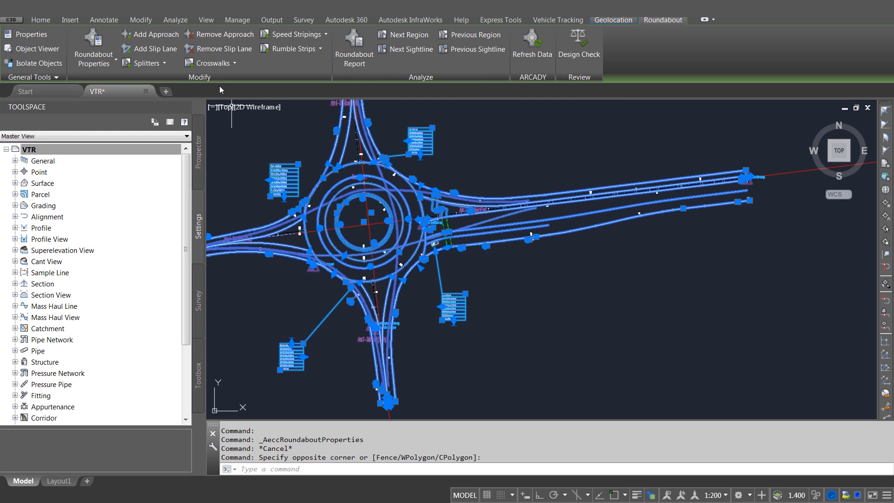
Close the reference screenshot and review the lane 1, 2 and 4 widths in Roundel Dimensions
{"action": "left_click", "coordinate": [93, 47]}
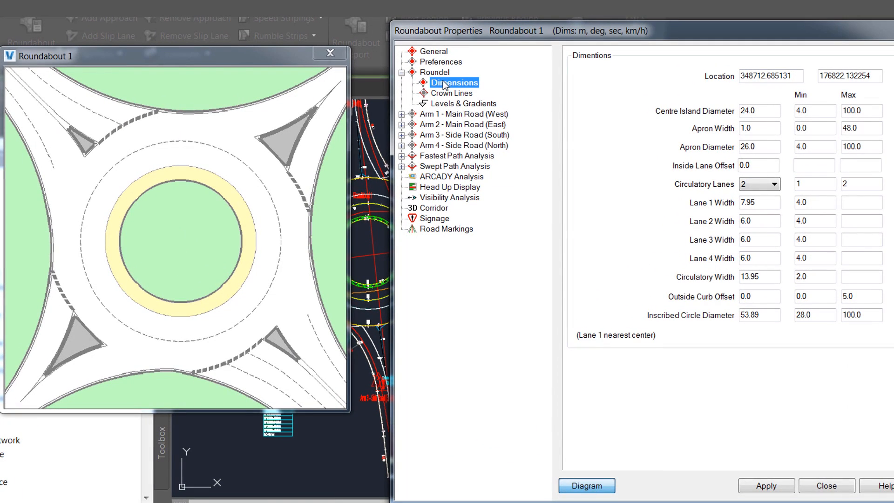
{"action": "mouse_move", "coordinate": [712, 146]}
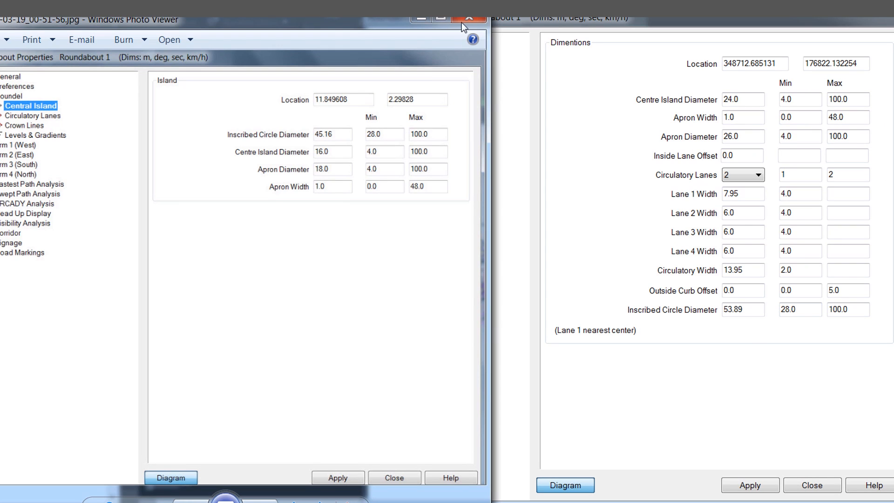
{"action": "left_click", "coordinate": [469, 16]}
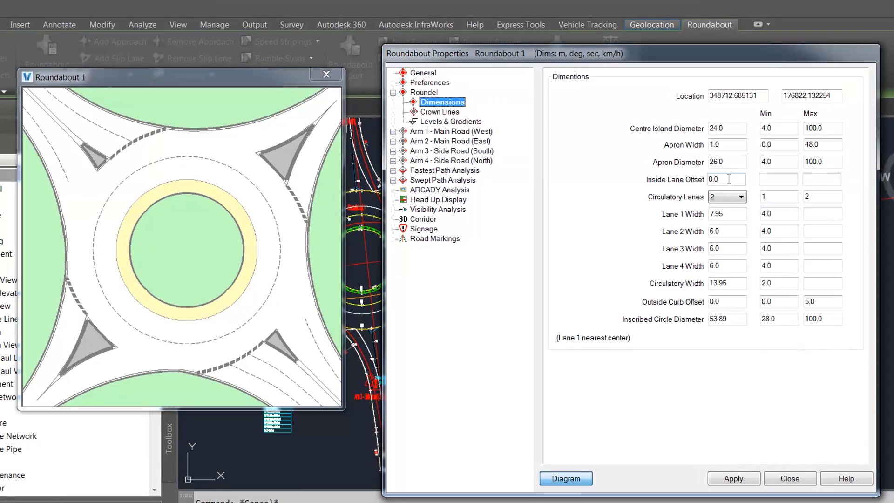
{"action": "left_click", "coordinate": [727, 179]}
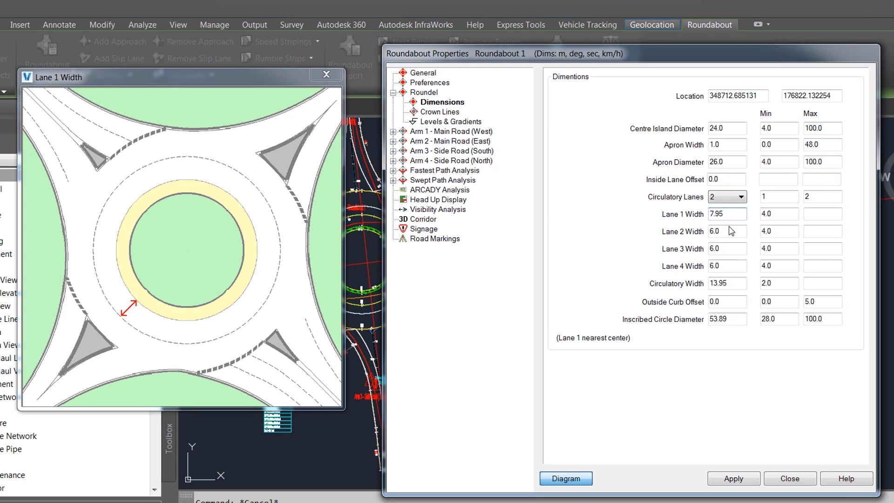
{"action": "left_click", "coordinate": [728, 231]}
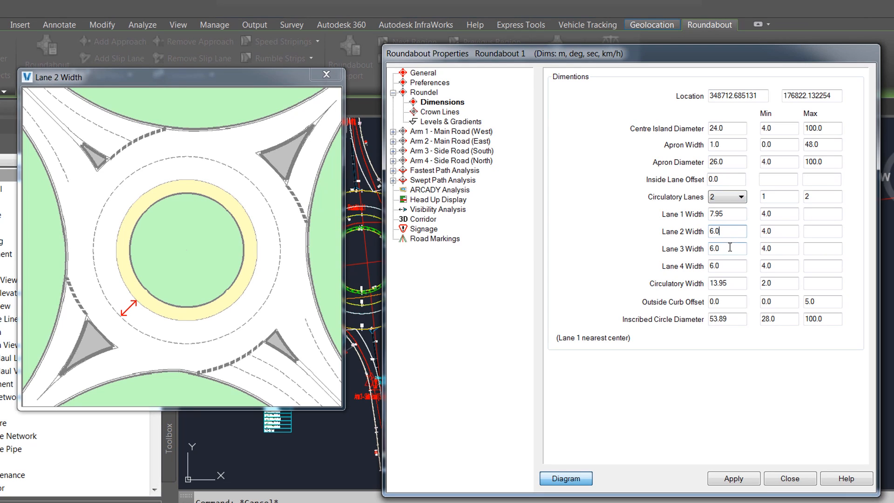
{"action": "left_click", "coordinate": [727, 266]}
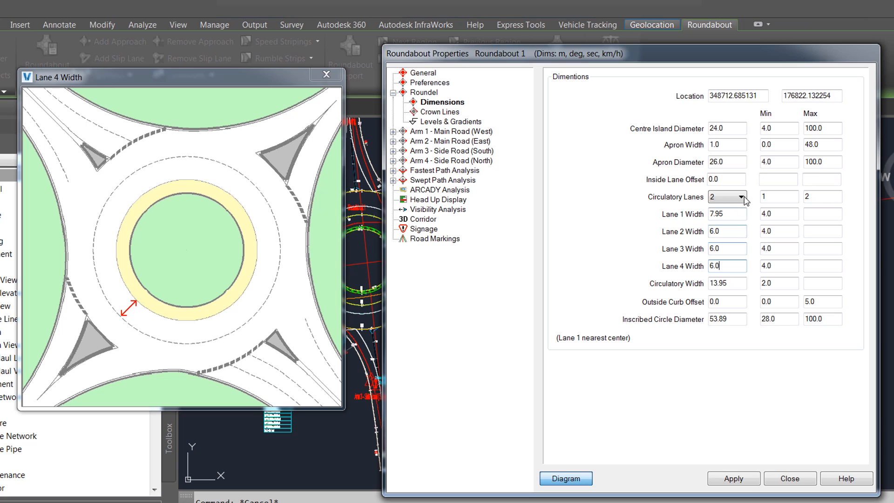
Keep circulatory lanes at 2, check the 53.9 m inscribed circle diameter, and apply
{"action": "left_click", "coordinate": [742, 196]}
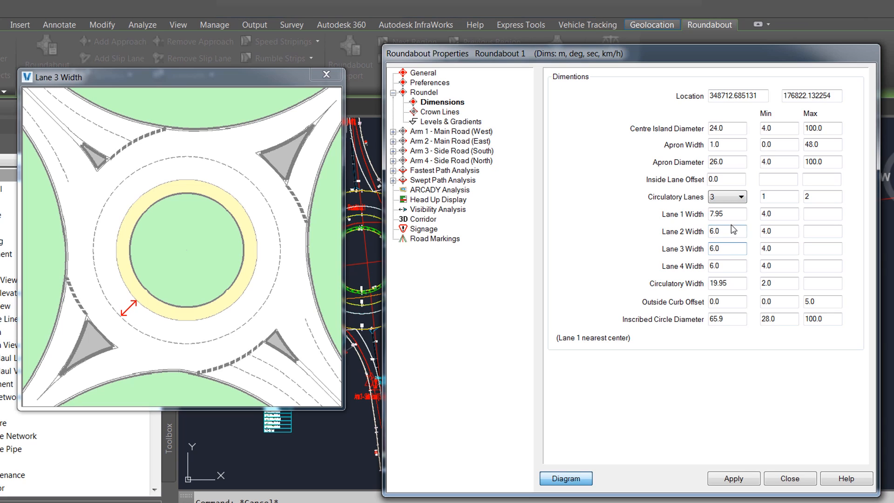
{"action": "left_click", "coordinate": [743, 197]}
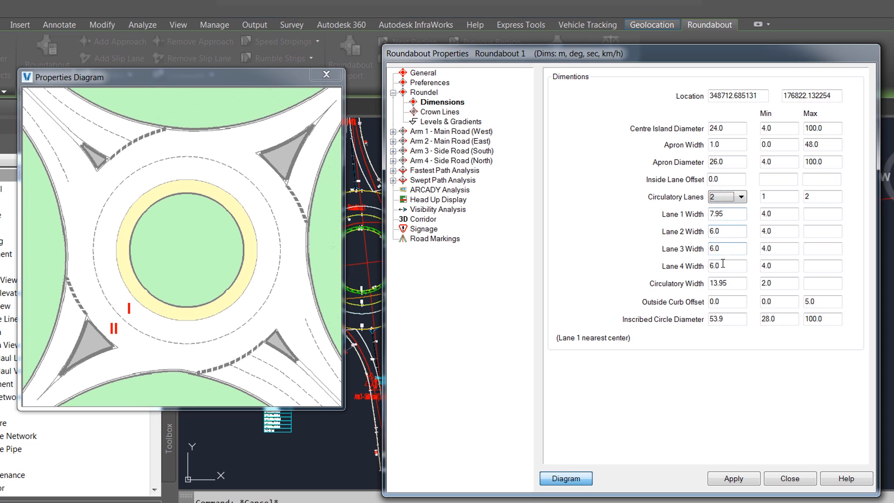
{"action": "left_click", "coordinate": [728, 284]}
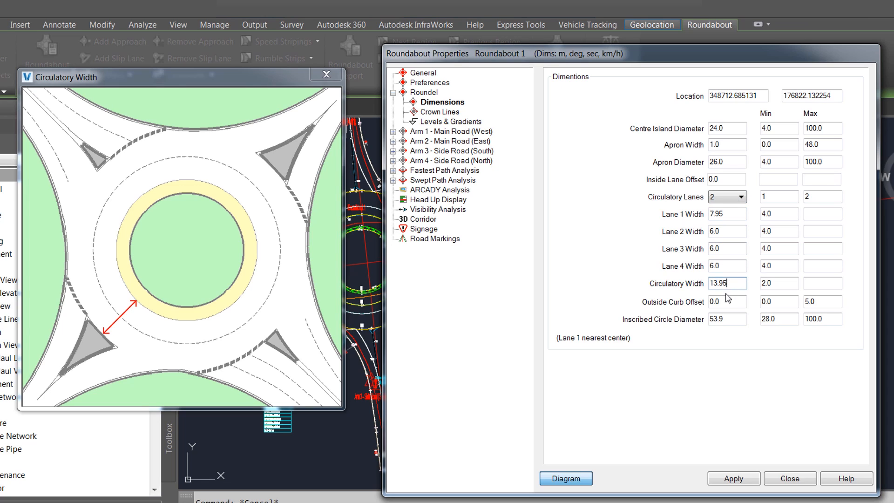
{"action": "left_click", "coordinate": [727, 319]}
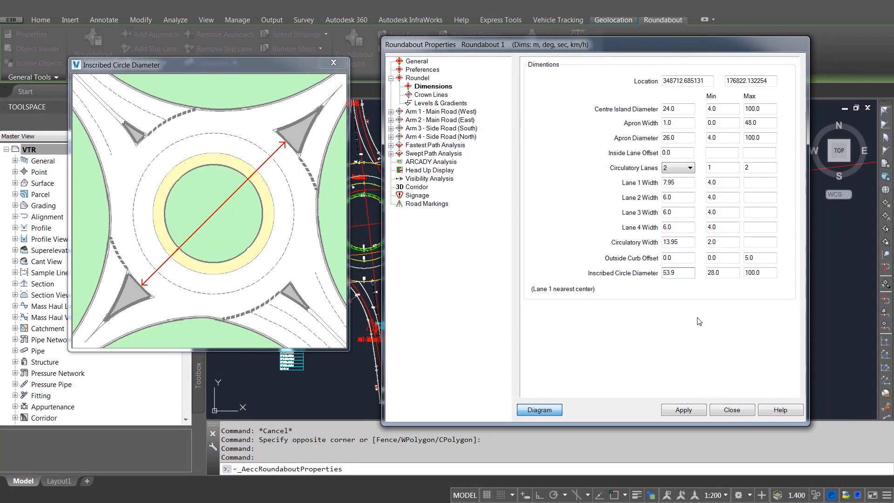
{"action": "left_click", "coordinate": [683, 410]}
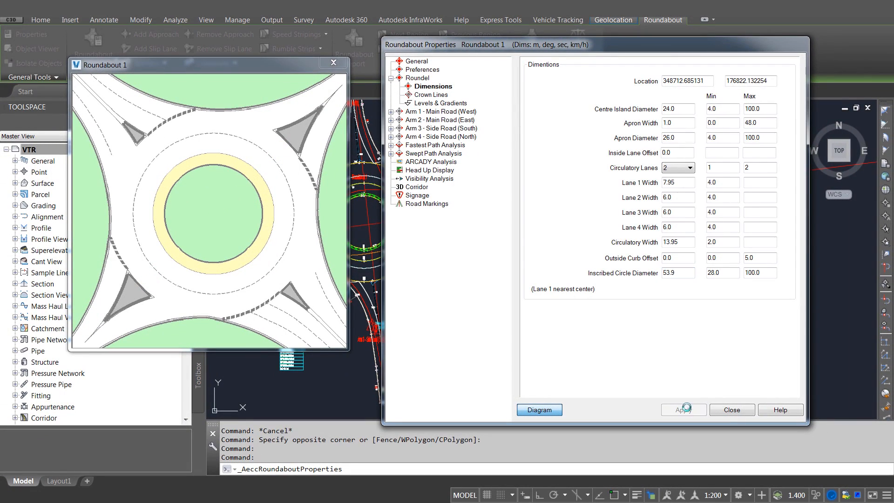
{"action": "left_click", "coordinate": [684, 409]}
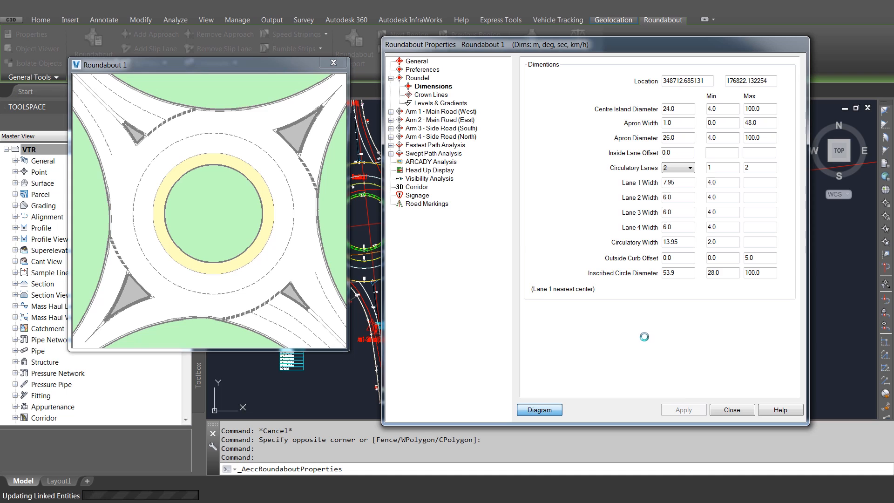
{"action": "left_click", "coordinate": [392, 78]}
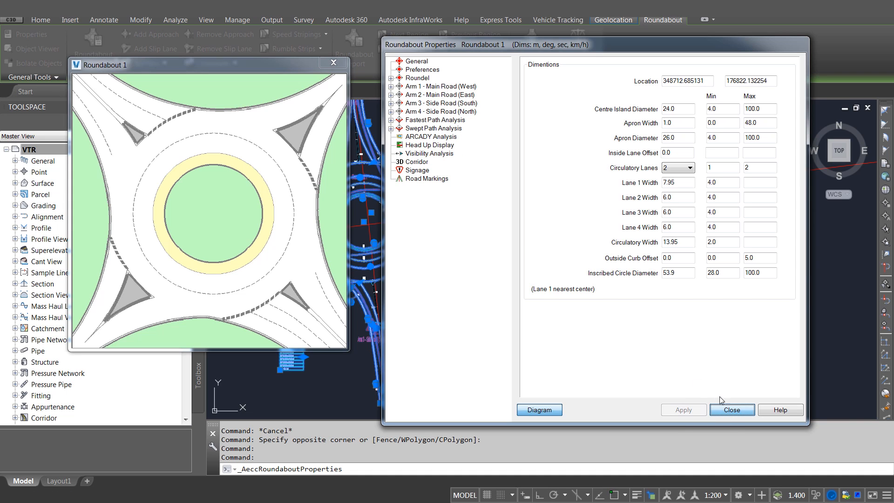
Close Roundabout Properties to show the regenerated two-lane roundabout
{"action": "left_click", "coordinate": [732, 409]}
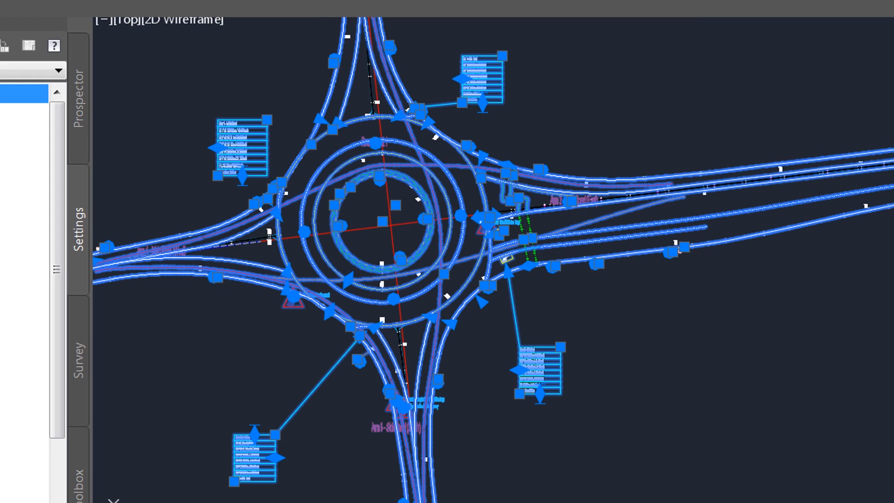
{"action": "mouse_move", "coordinate": [440, 157]}
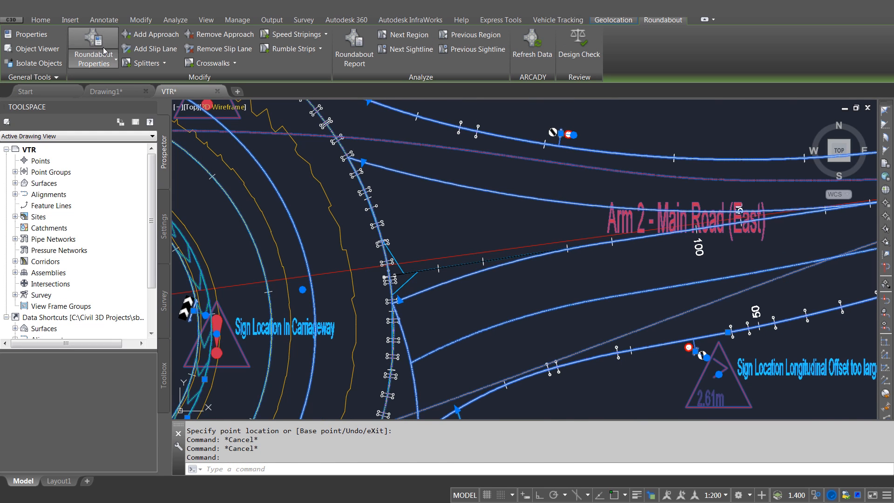
Add a splitter island at the east arm entry and reopen Roundabout Properties
{"action": "left_click", "coordinate": [145, 63]}
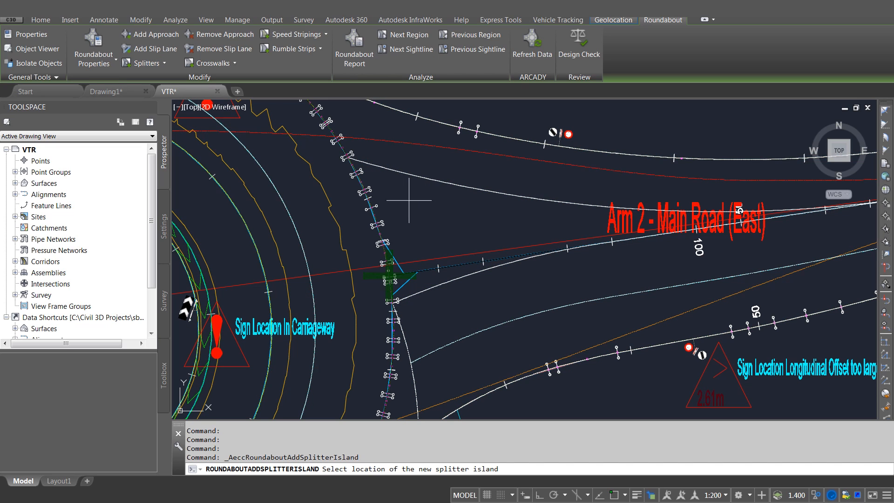
{"action": "left_click", "coordinate": [391, 271]}
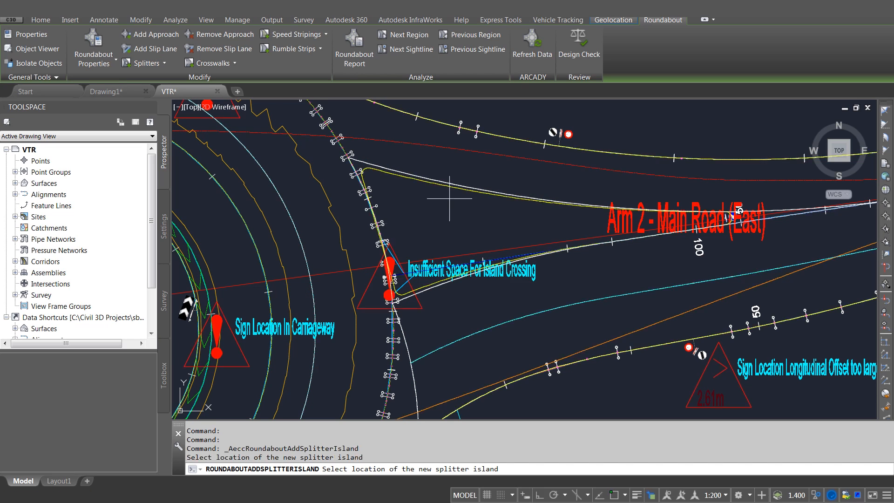
{"action": "mouse_move", "coordinate": [483, 280]}
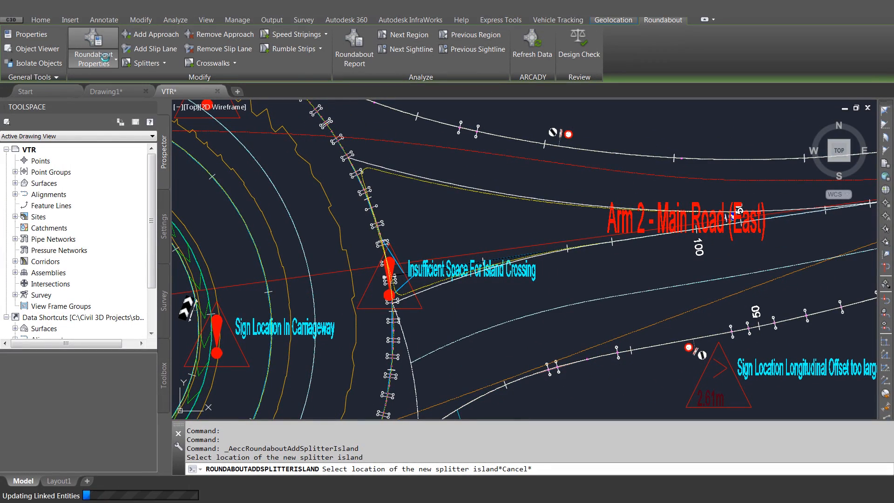
{"action": "left_click", "coordinate": [93, 42]}
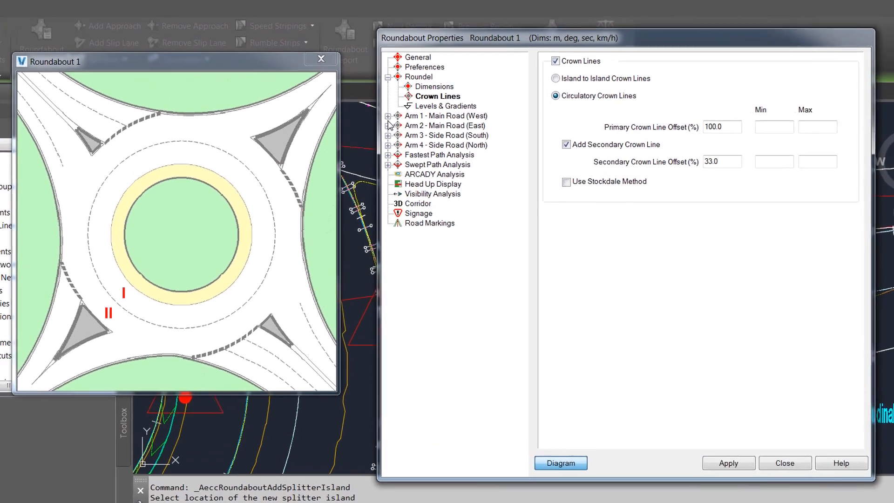
Set Arm 2 - Main Road (East) splitter island length to 30 m and apply
{"action": "left_click", "coordinate": [388, 125]}
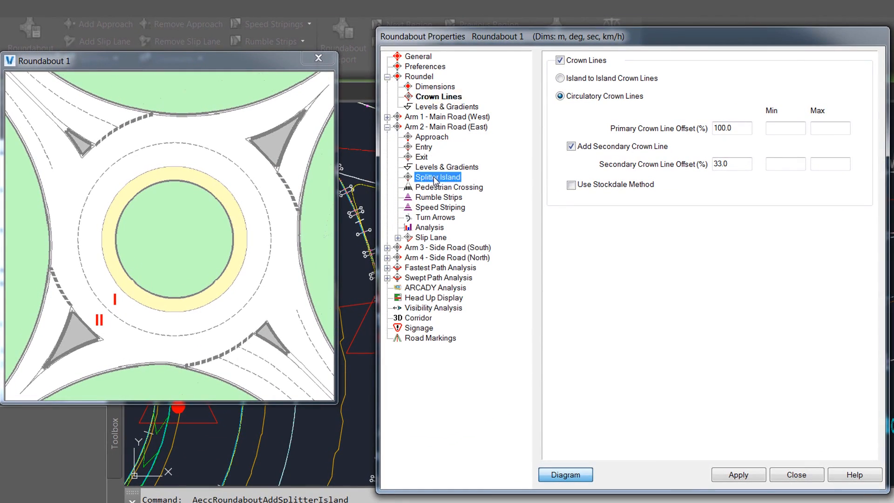
{"action": "left_click", "coordinate": [438, 177]}
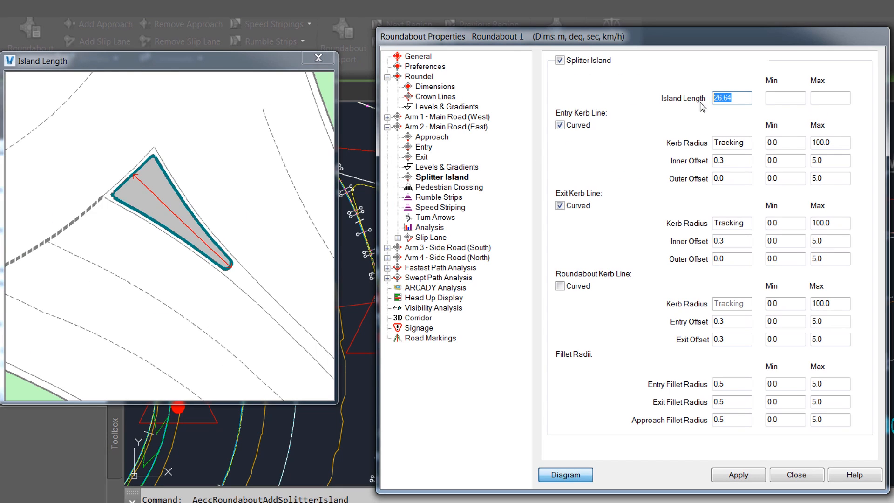
{"action": "type", "text": "30"}
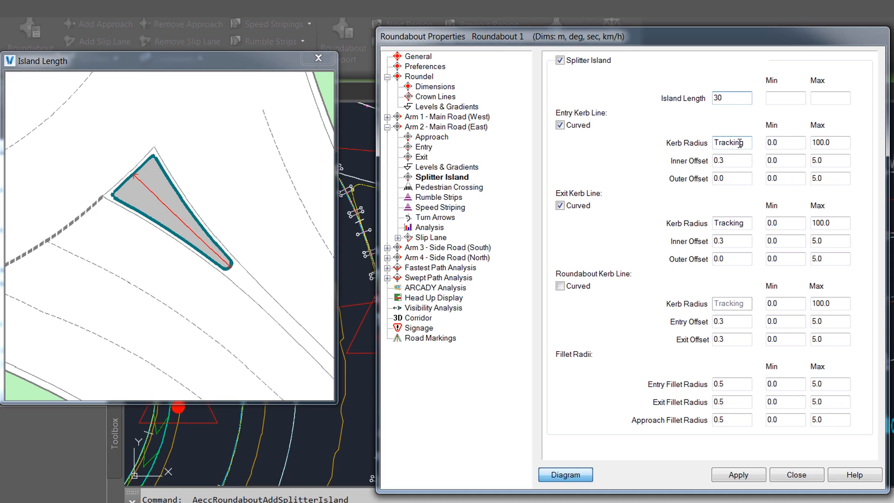
{"action": "left_click", "coordinate": [737, 474]}
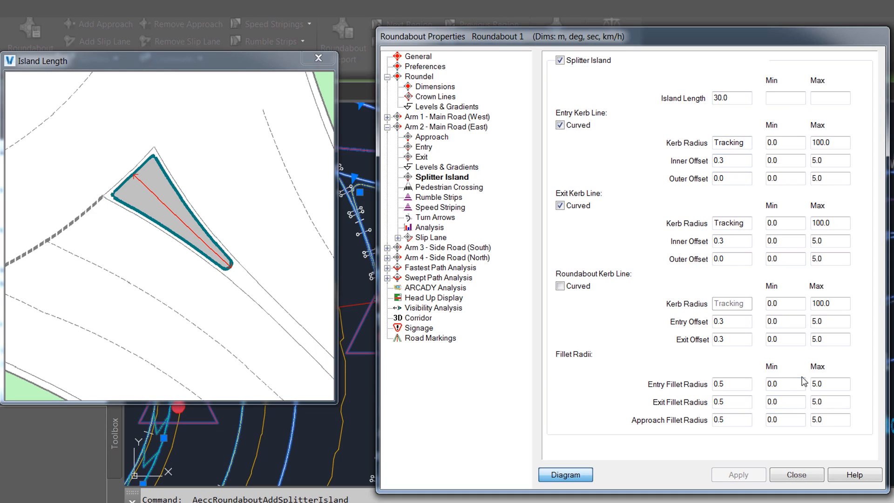
{"action": "mouse_move", "coordinate": [445, 197]}
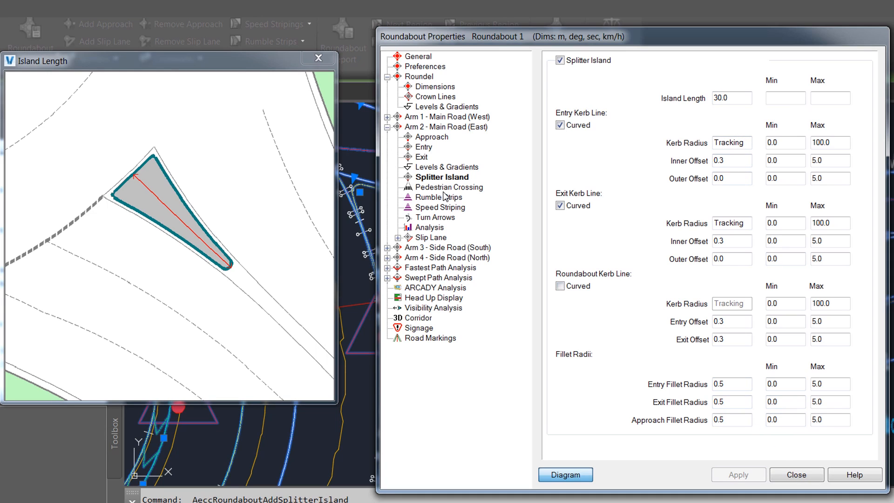
Enable Arm 2's pedestrian crossing with refuge island entry, internal and external corner radii of 0.5
{"action": "left_click", "coordinate": [455, 188]}
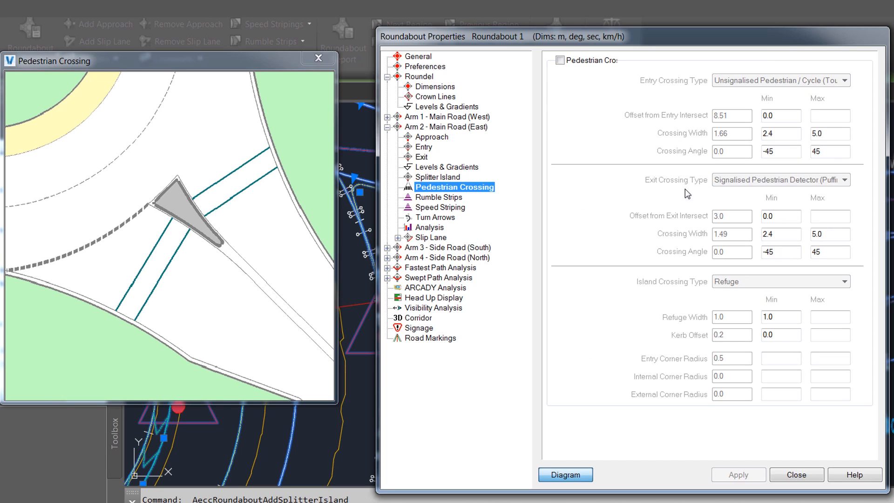
{"action": "left_click", "coordinate": [561, 60]}
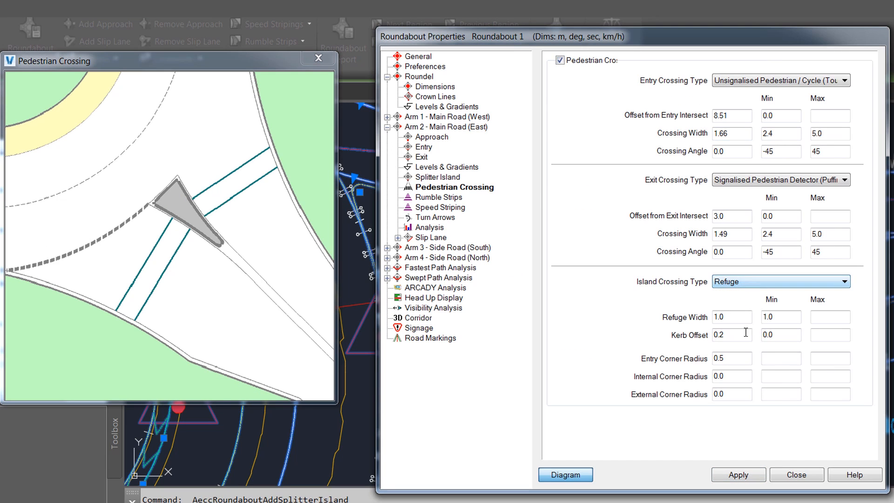
{"action": "left_click", "coordinate": [731, 334]}
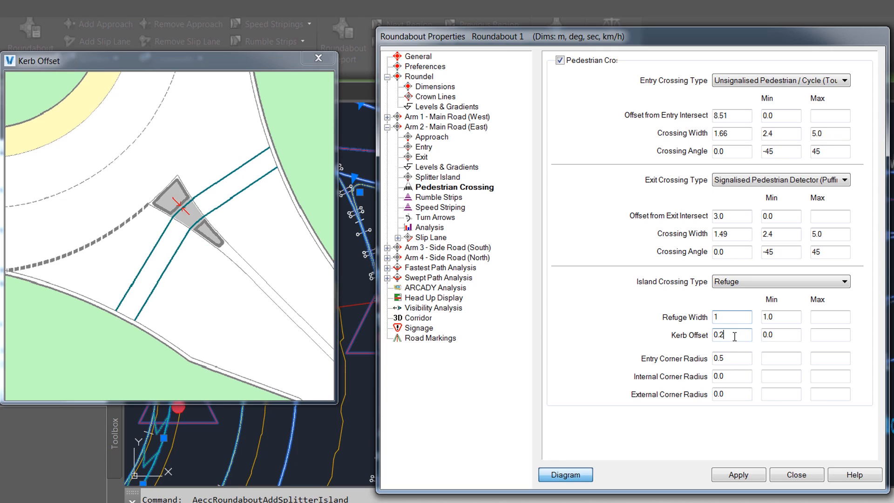
{"action": "left_click", "coordinate": [733, 358]}
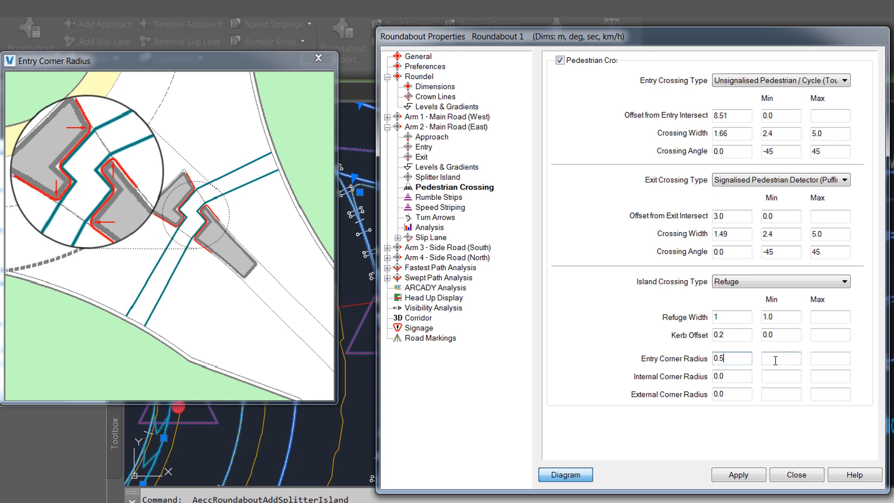
{"action": "left_click", "coordinate": [732, 376]}
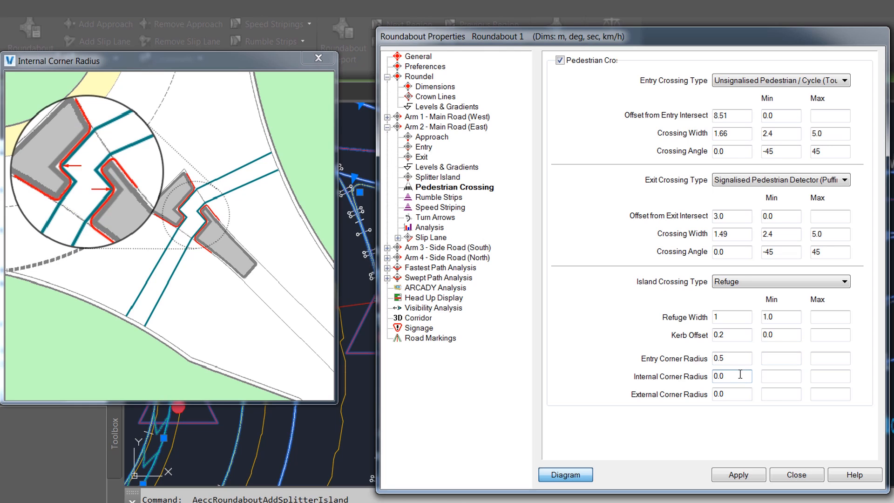
{"action": "left_click", "coordinate": [732, 394]}
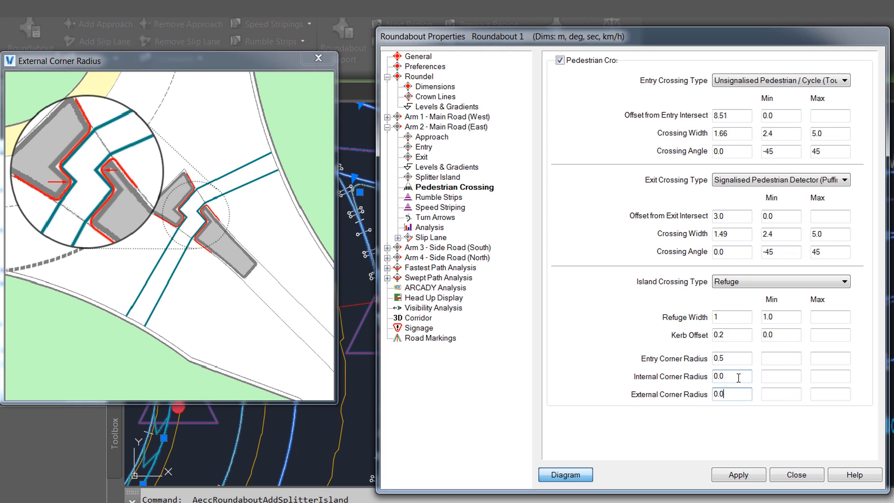
{"action": "left_click", "coordinate": [732, 375]}
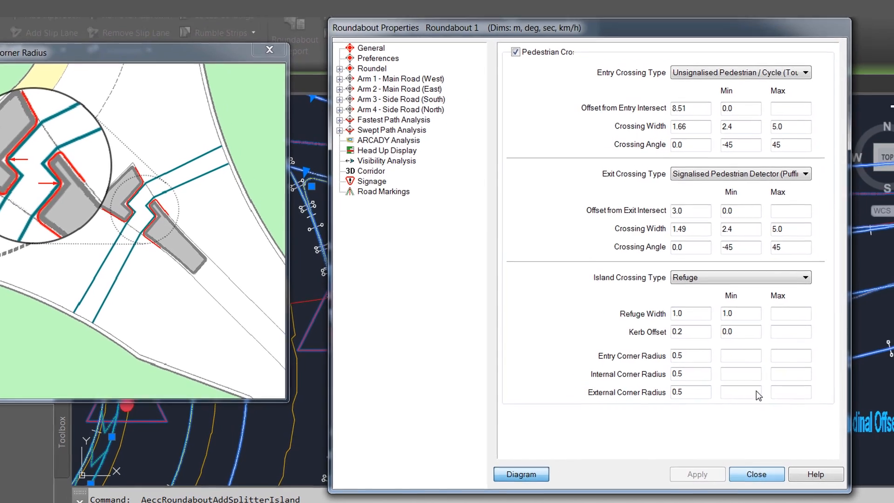
Close Roundabout Properties and cancel the active command with Esc
{"action": "left_click", "coordinate": [755, 475]}
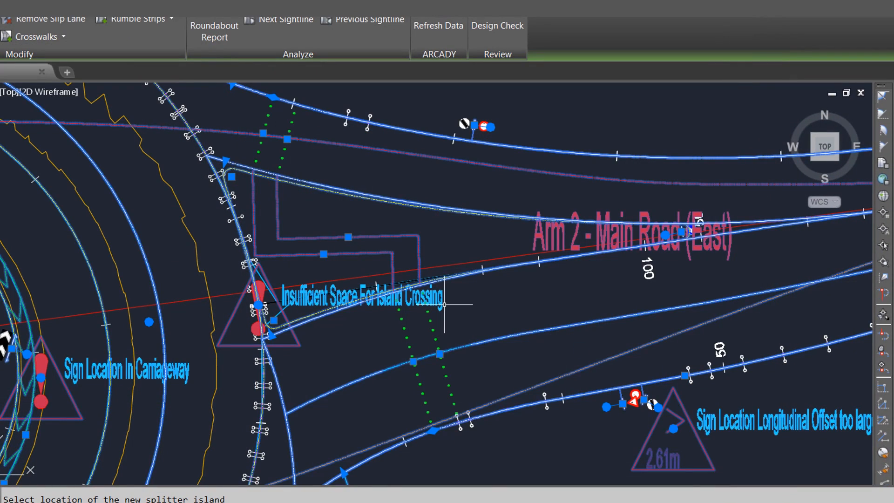
{"action": "mouse_move", "coordinate": [379, 269]}
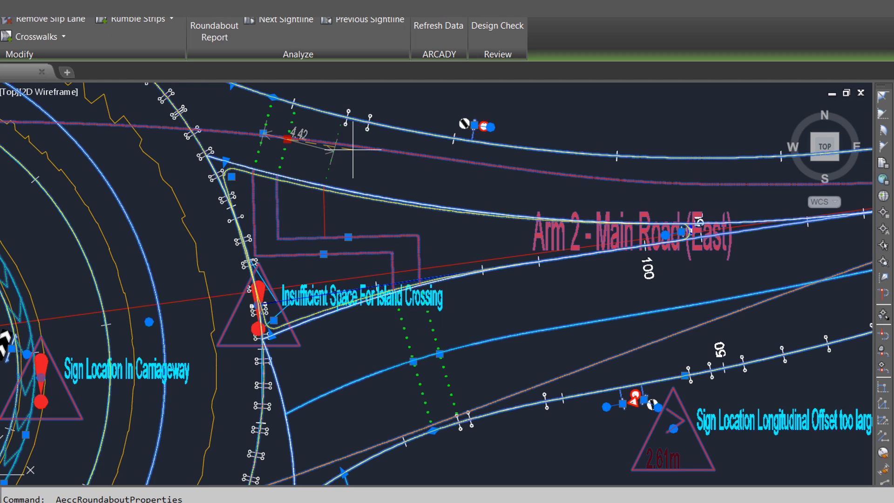
{"action": "key", "text": "Escape"}
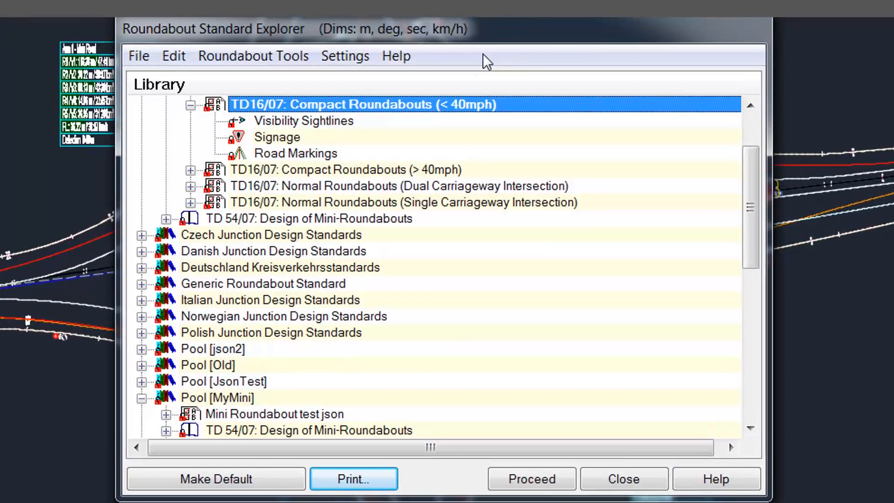
Select the TD 54/07 Mini-Roundabouts standard in the Pool and choose Share Standard
{"action": "scroll", "scroll_direction": "down", "scroll_amount": 3}
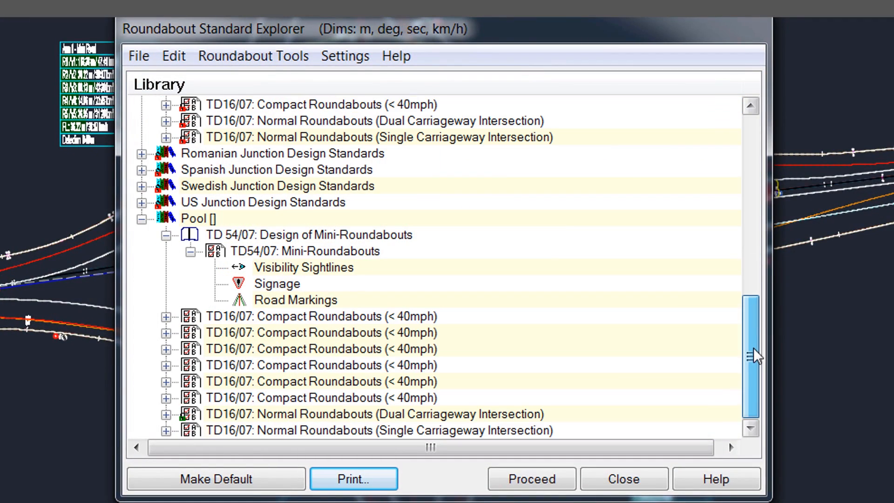
{"action": "left_click", "coordinate": [196, 218]}
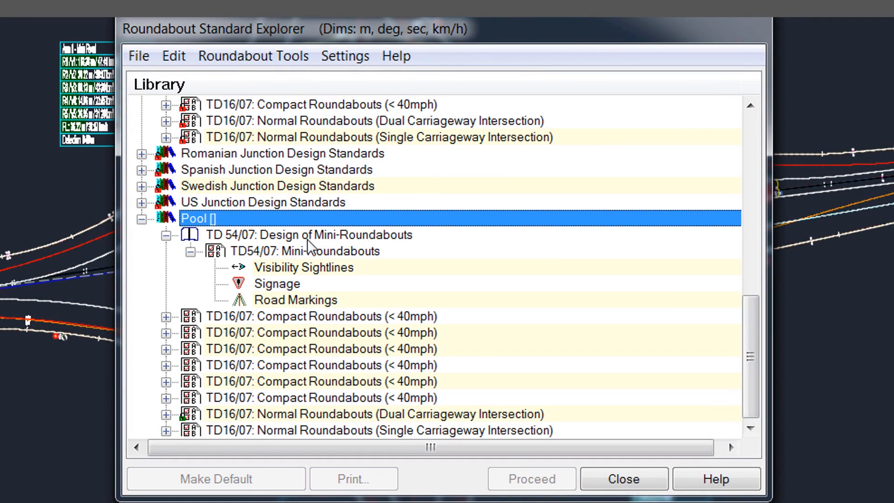
{"action": "left_click", "coordinate": [312, 234]}
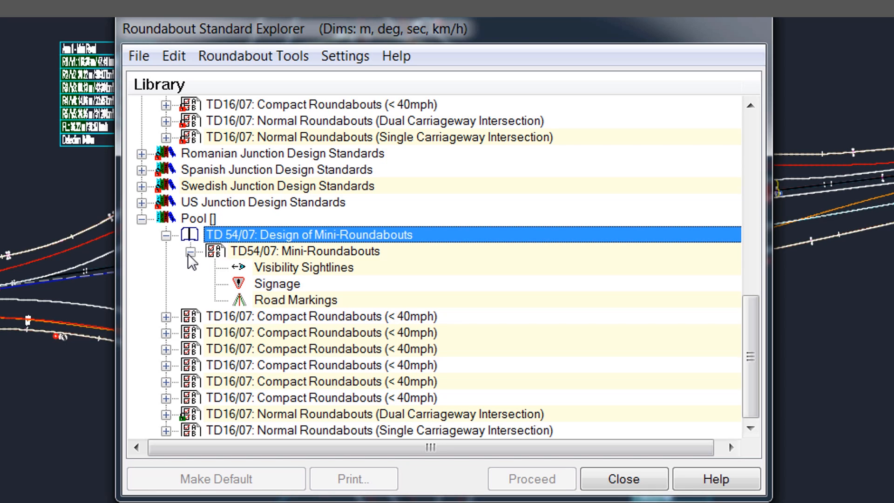
{"action": "right_click", "coordinate": [308, 234]}
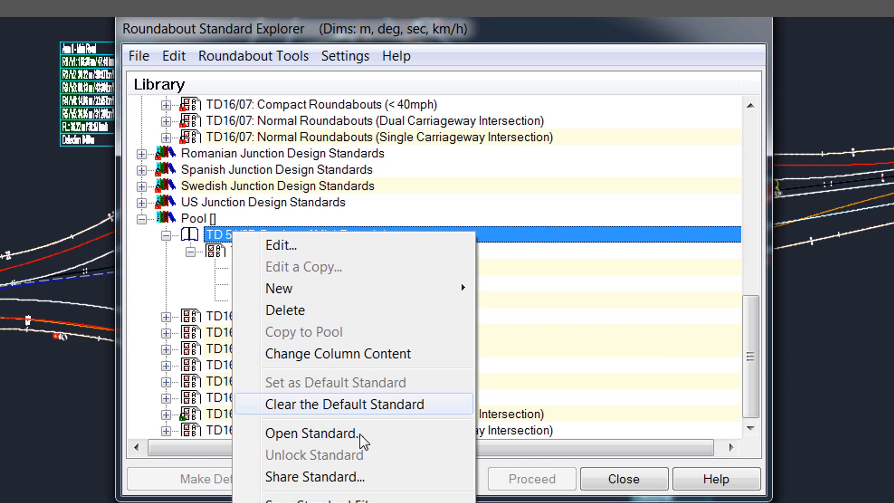
{"action": "left_click", "coordinate": [315, 477]}
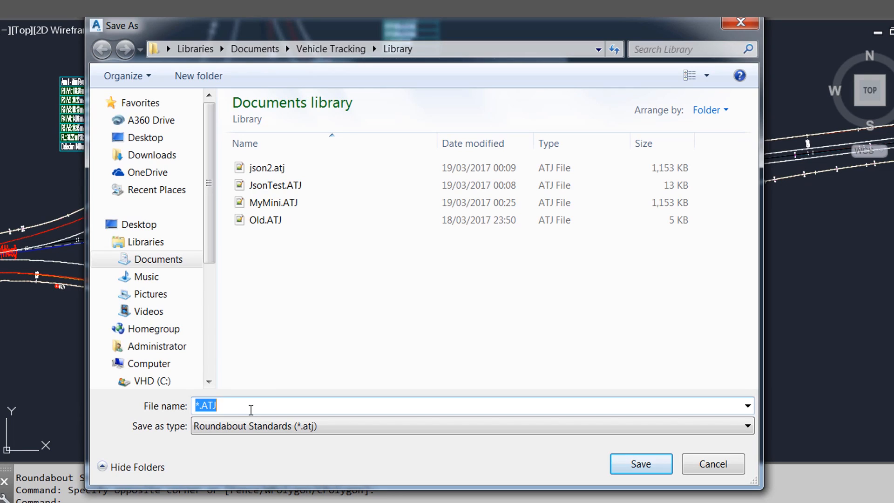
Name the export 'My Mini Roundabouts' with the Meters & km/h file type
{"action": "type", "text": "My M"}
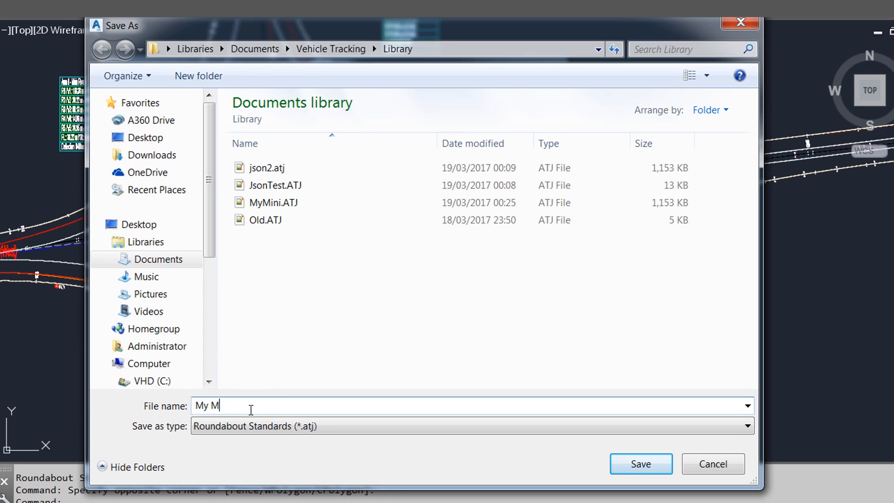
{"action": "type", "text": "ini R"}
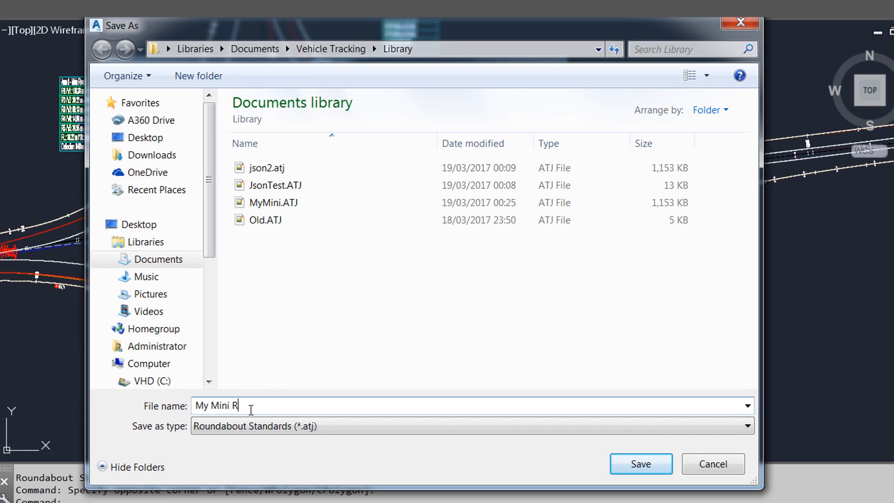
{"action": "type", "text": "oun"}
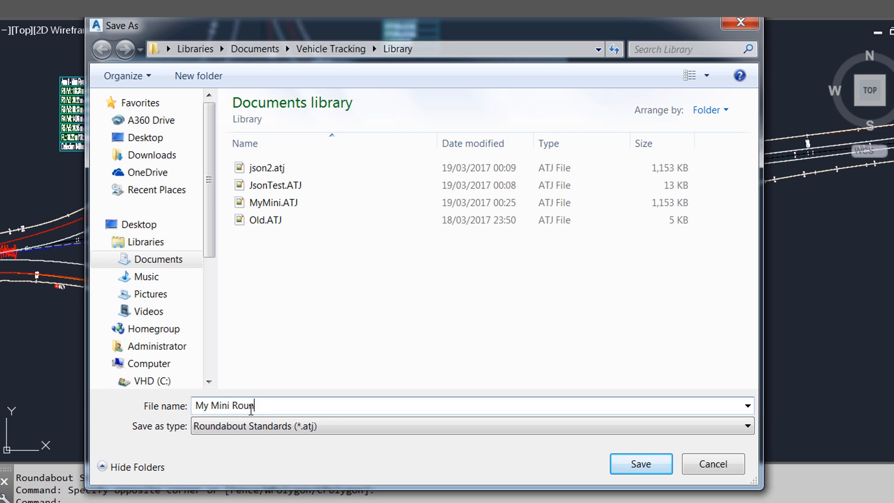
{"action": "type", "text": "dabouts"}
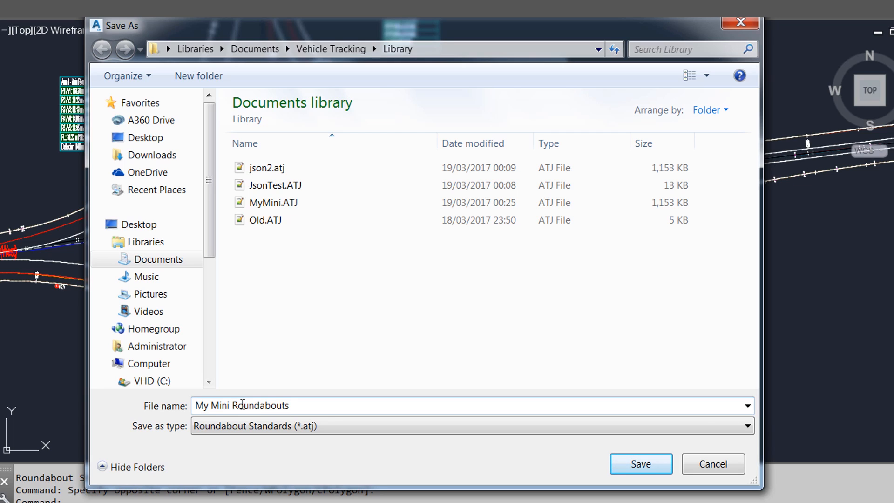
{"action": "left_click", "coordinate": [745, 427]}
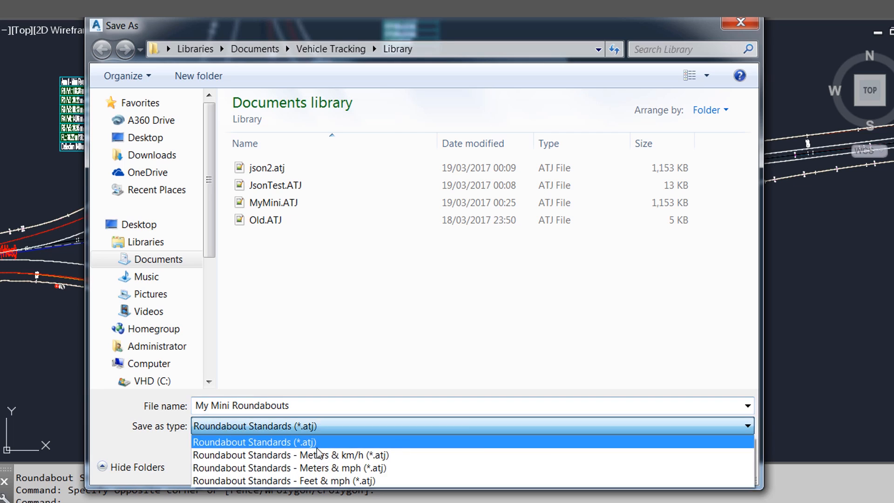
{"action": "left_click", "coordinate": [290, 455]}
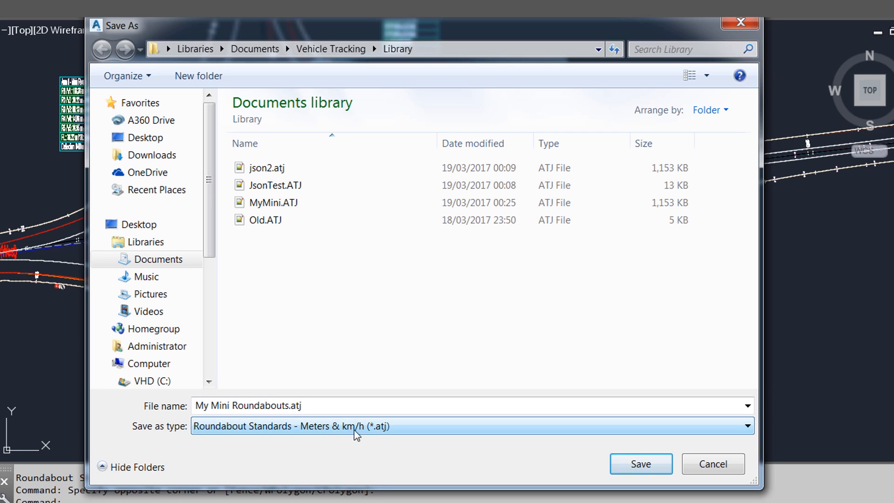
Save the export and replace the first standard's TD16/07 prefix with JSON TEST in Notepad++
{"action": "left_click", "coordinate": [640, 464]}
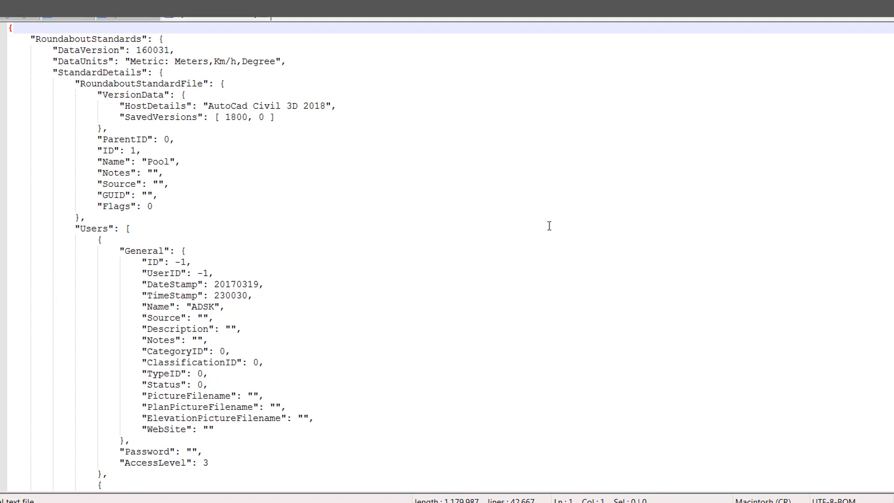
{"action": "left_click", "coordinate": [161, 195]}
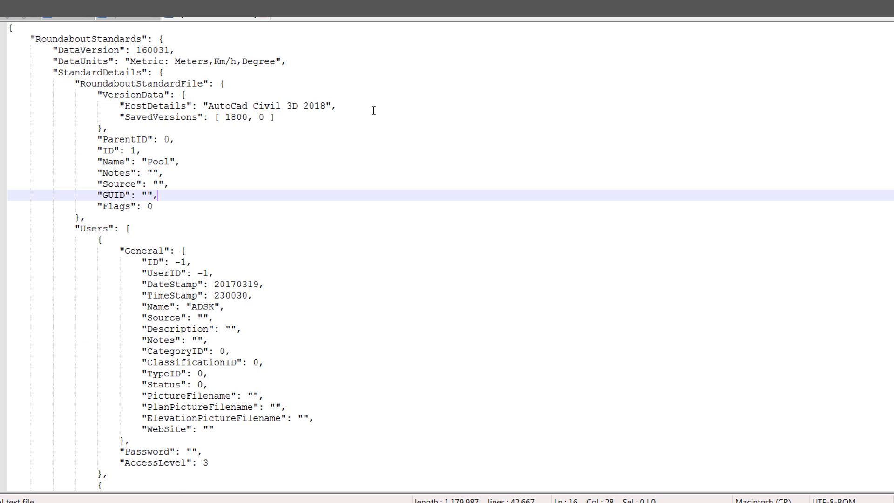
{"action": "scroll", "scroll_direction": "down", "scroll_amount": 3}
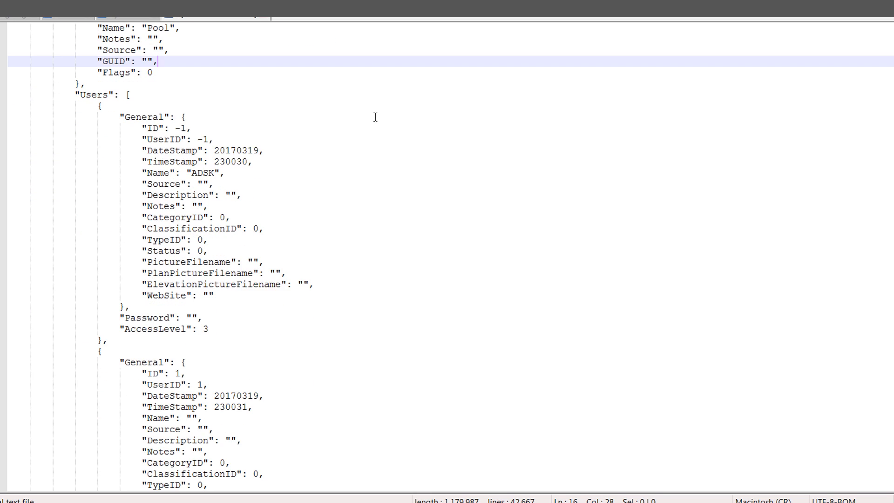
{"action": "scroll", "scroll_direction": "down", "scroll_amount": 3}
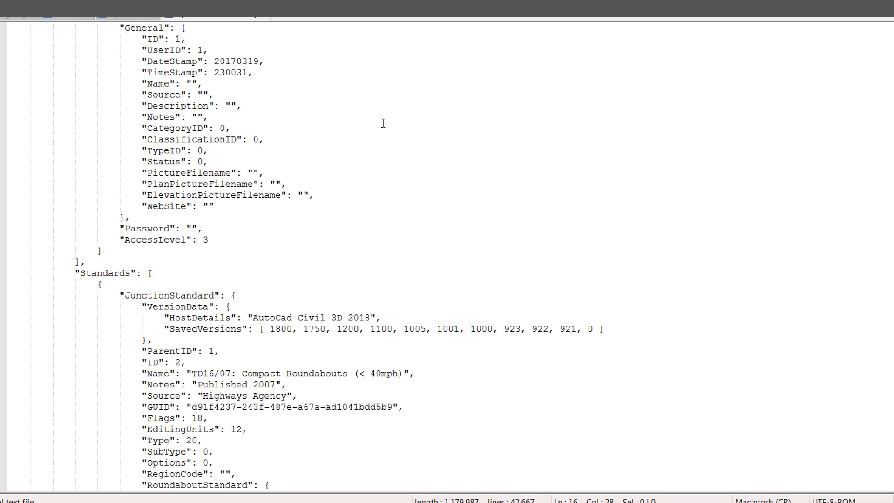
{"action": "scroll", "scroll_direction": "down", "scroll_amount": 3}
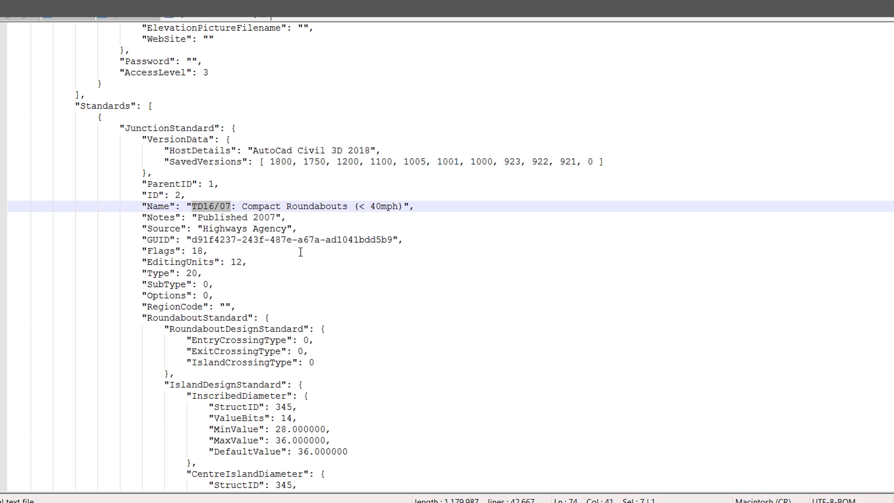
{"action": "type", "text": "JSON TEST"}
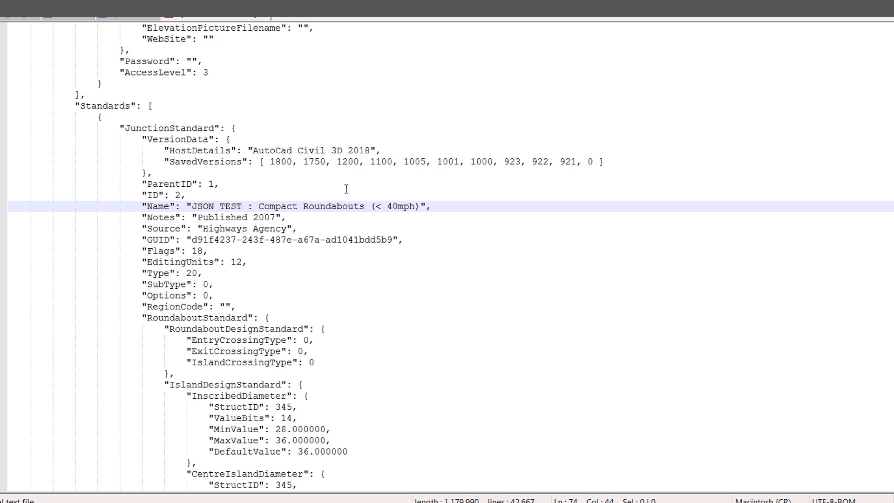
{"action": "left_click", "coordinate": [194, 183]}
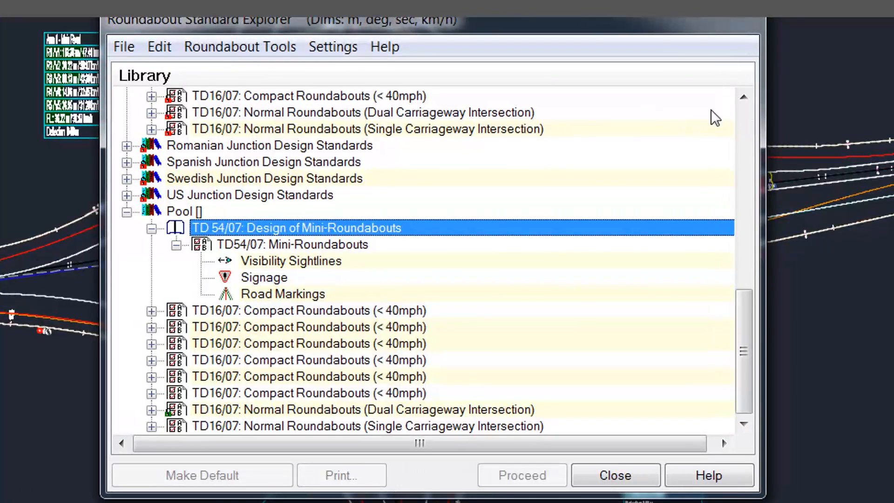
Load My Mini Roundabouts.atj into the Roundabout Standard Explorer
{"action": "left_click", "coordinate": [123, 46]}
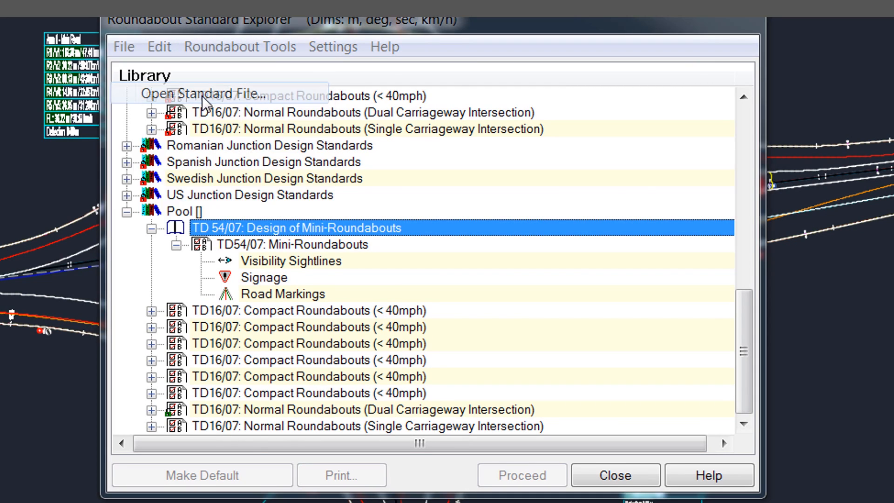
{"action": "left_click", "coordinate": [199, 93]}
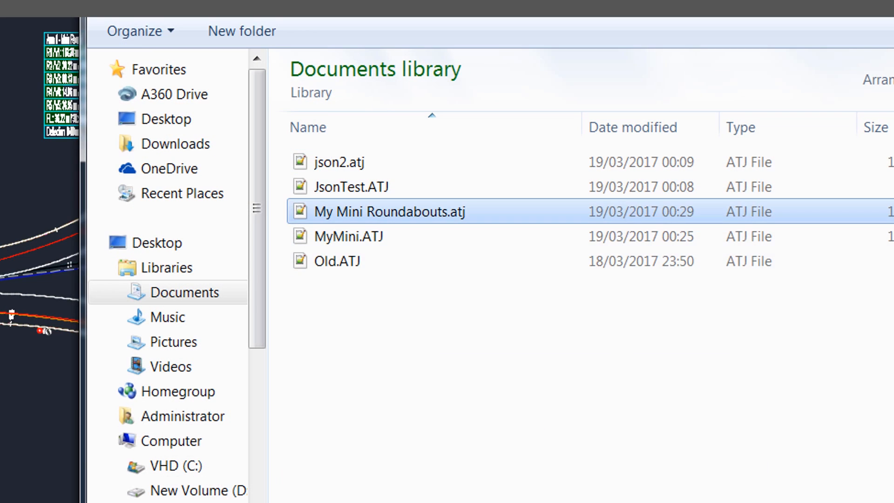
{"action": "double_click", "coordinate": [392, 211]}
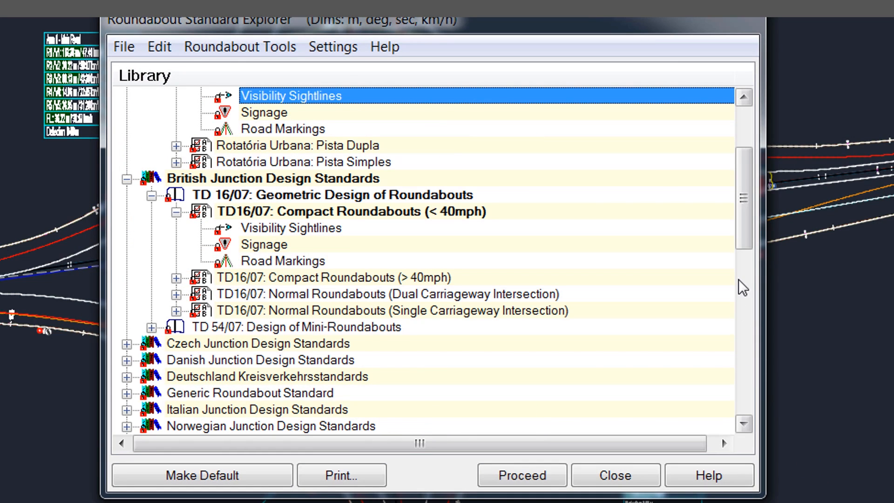
{"action": "mouse_move", "coordinate": [744, 225]}
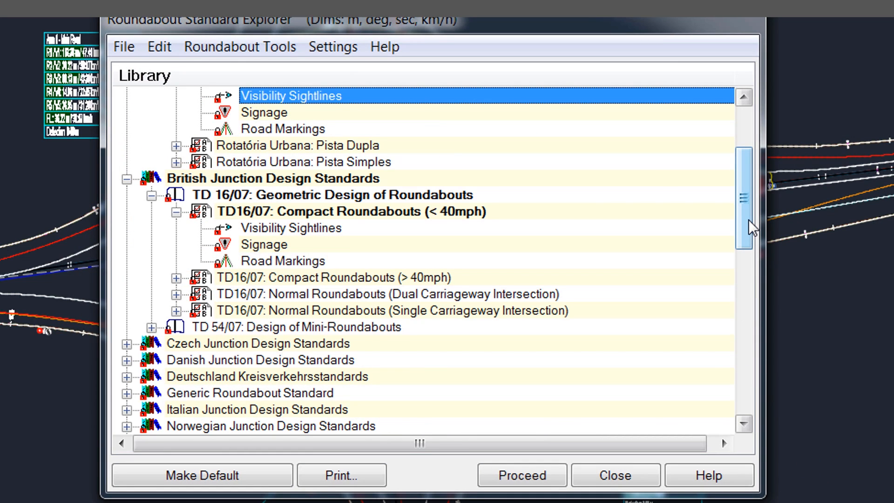
View the JSON TEST standard under Pool [My Mini Roundabouts], then close the viewer
{"action": "scroll", "scroll_direction": "down", "scroll_amount": 3}
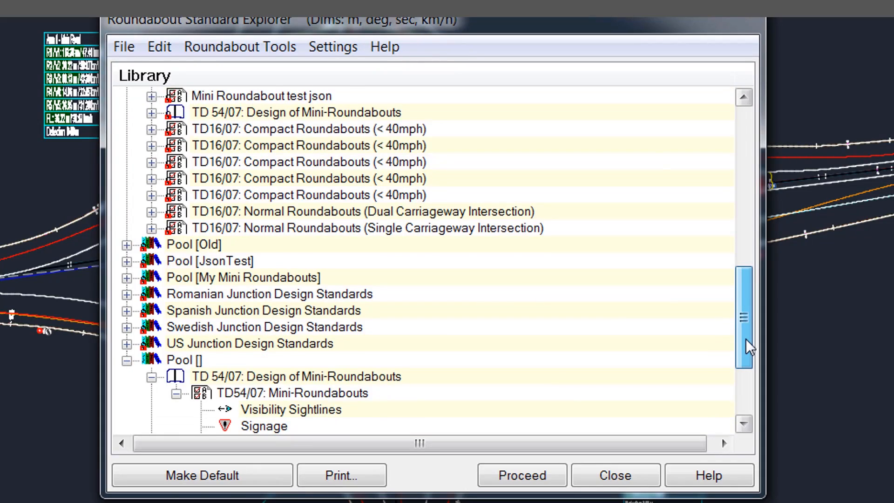
{"action": "left_click", "coordinate": [242, 277]}
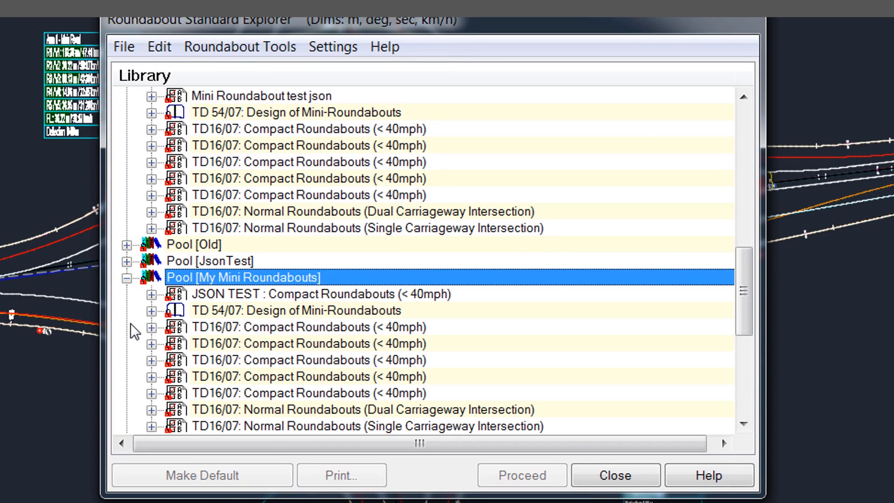
{"action": "left_click", "coordinate": [319, 294]}
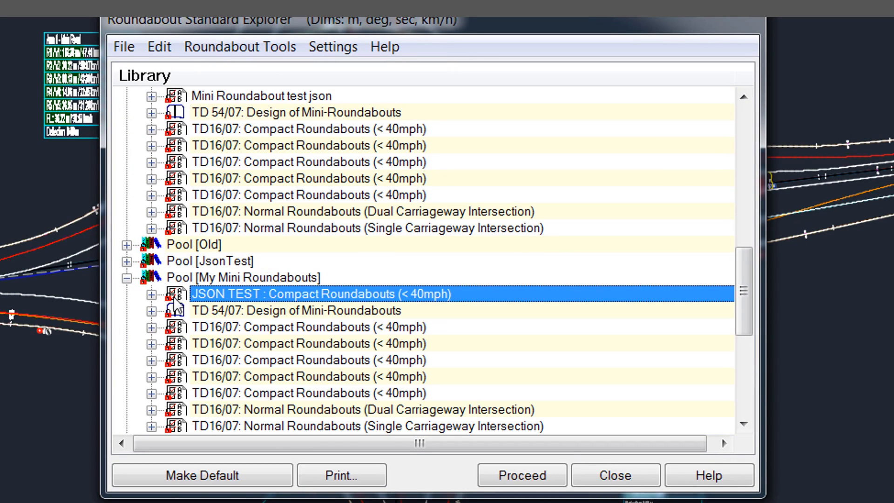
{"action": "right_click", "coordinate": [320, 294]}
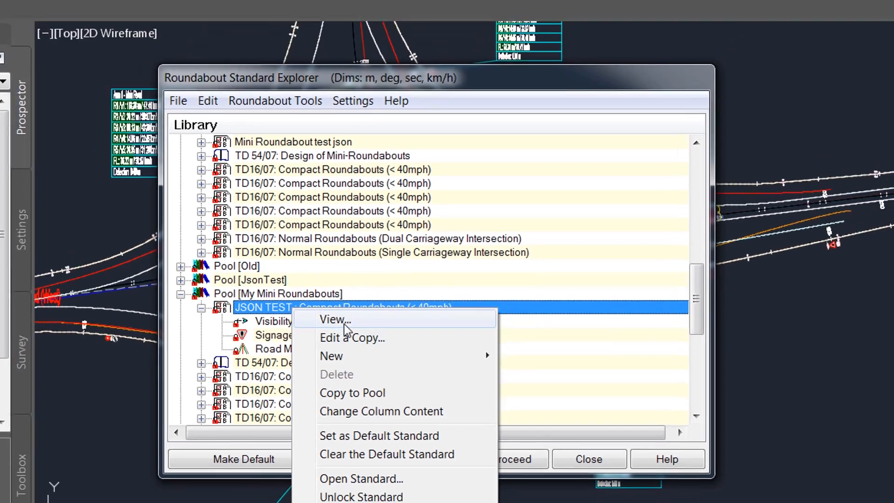
{"action": "left_click", "coordinate": [334, 319]}
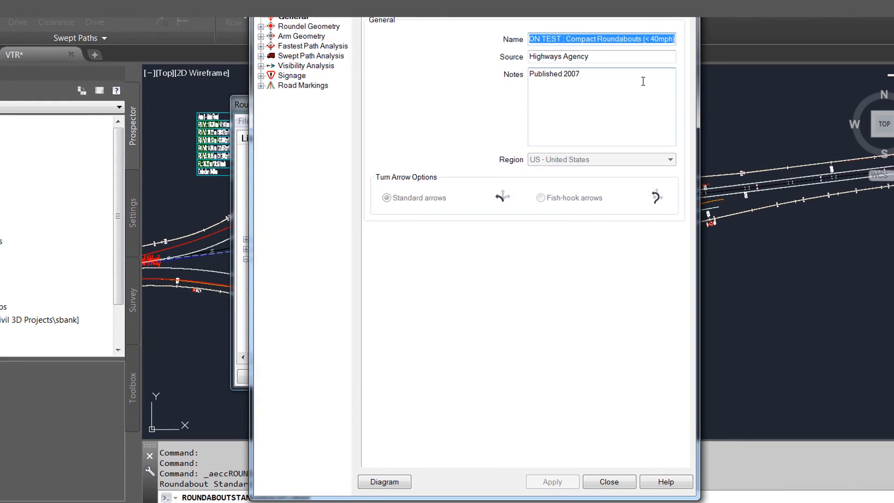
{"action": "left_click", "coordinate": [571, 100]}
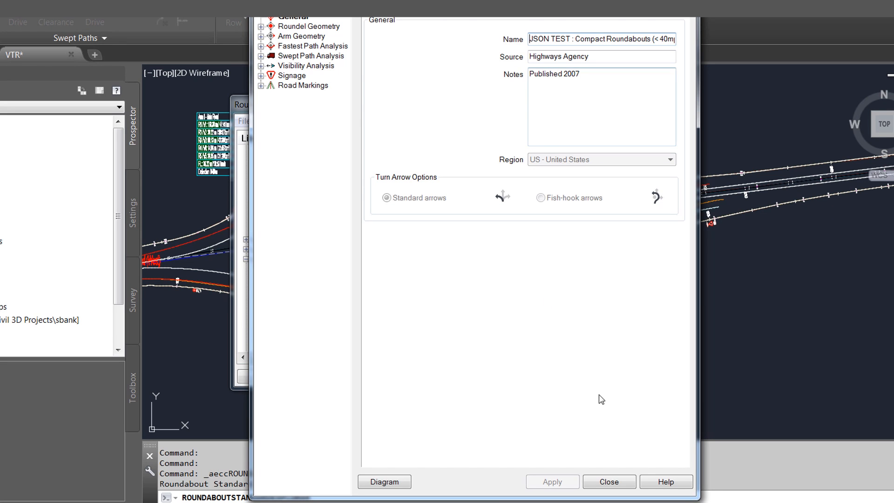
{"action": "left_click", "coordinate": [608, 481]}
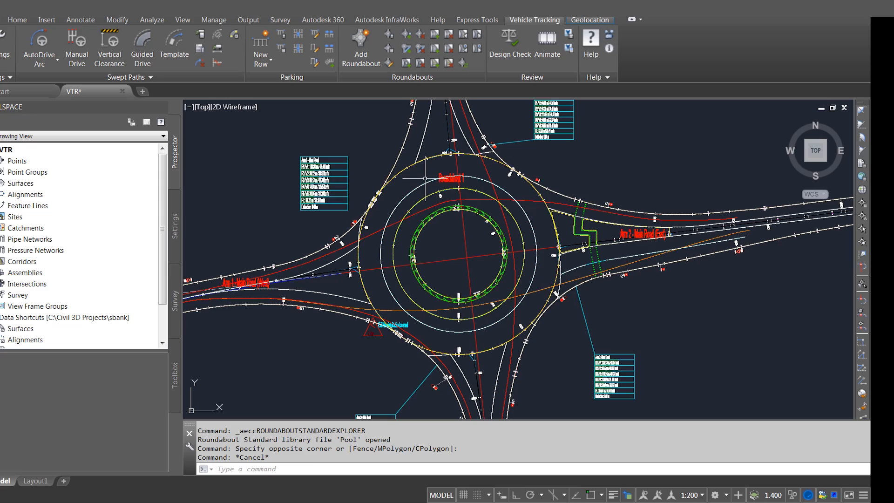
Enable turn arrows on Arm 2 - Main Road (East), keeping offset 50, length 2.0, width 1.0
{"action": "left_click", "coordinate": [467, 240]}
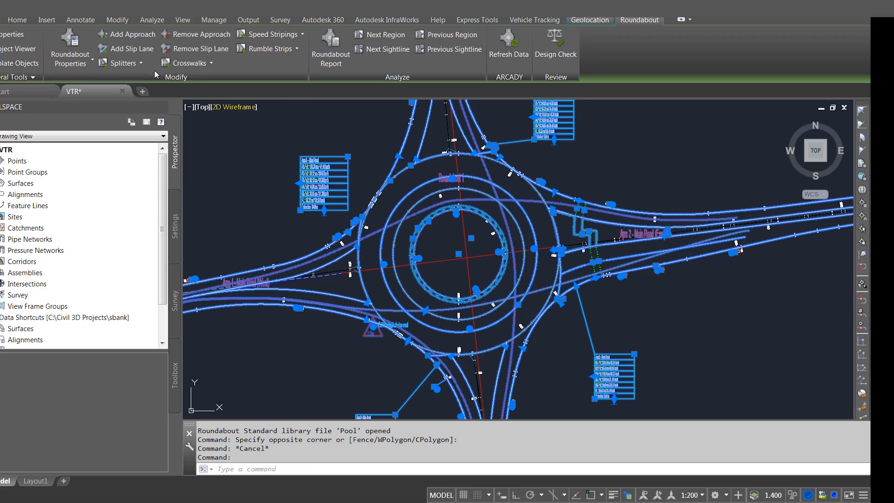
{"action": "left_click", "coordinate": [69, 59]}
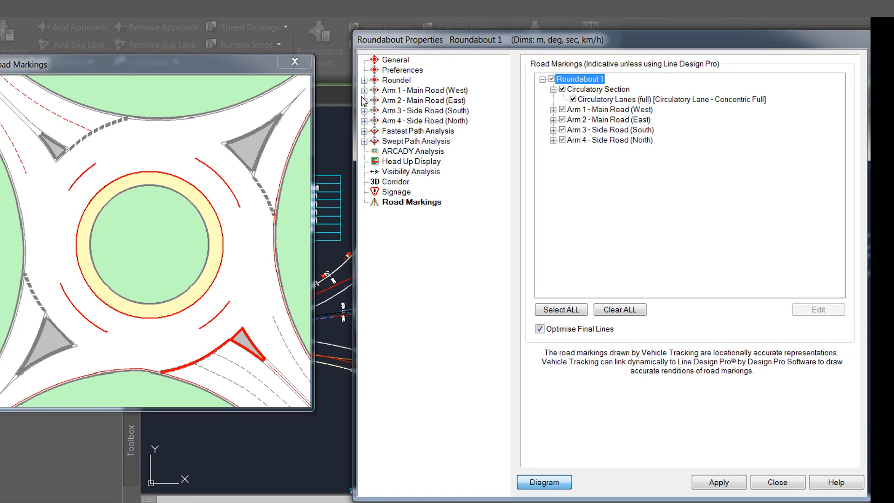
{"action": "left_click", "coordinate": [425, 100]}
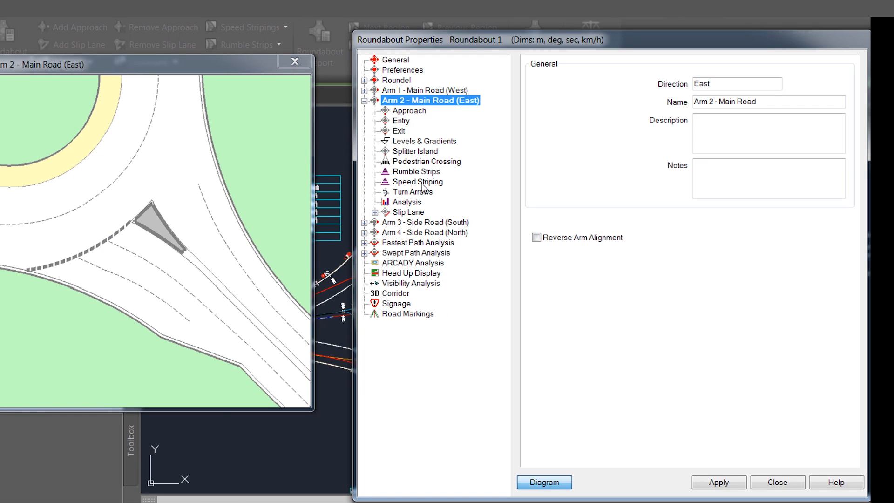
{"action": "left_click", "coordinate": [413, 192]}
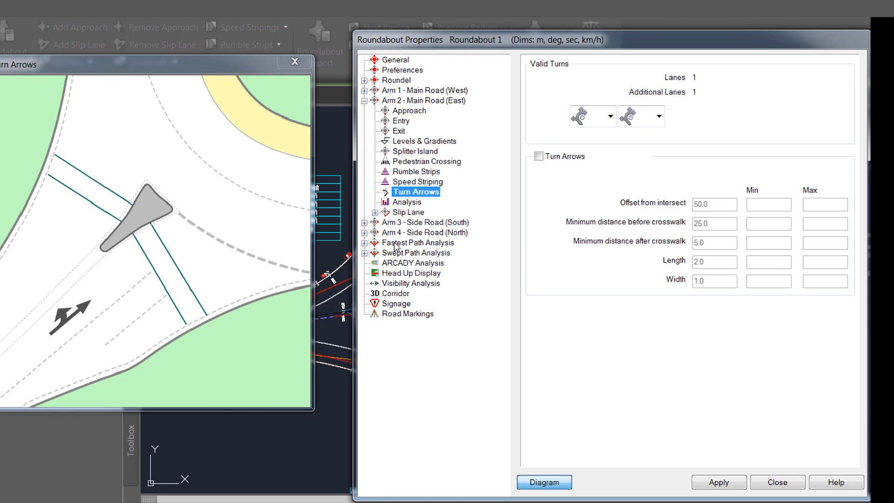
{"action": "mouse_move", "coordinate": [83, 316]}
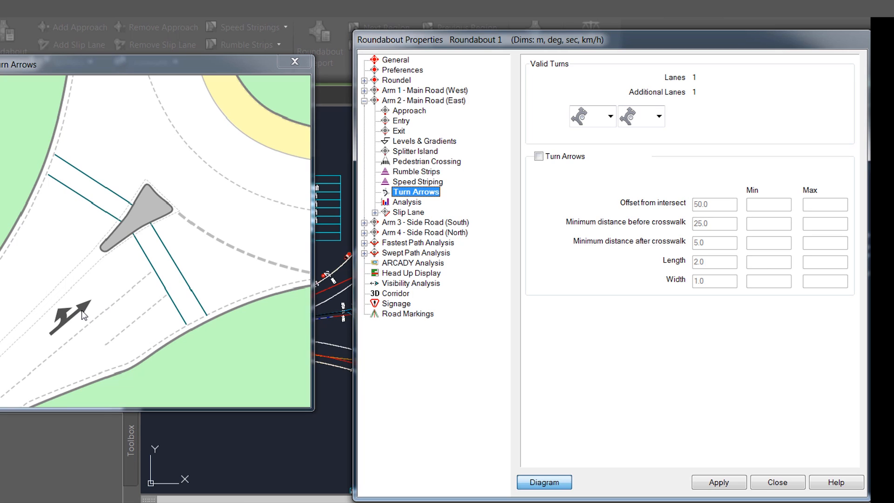
{"action": "left_click", "coordinate": [539, 157]}
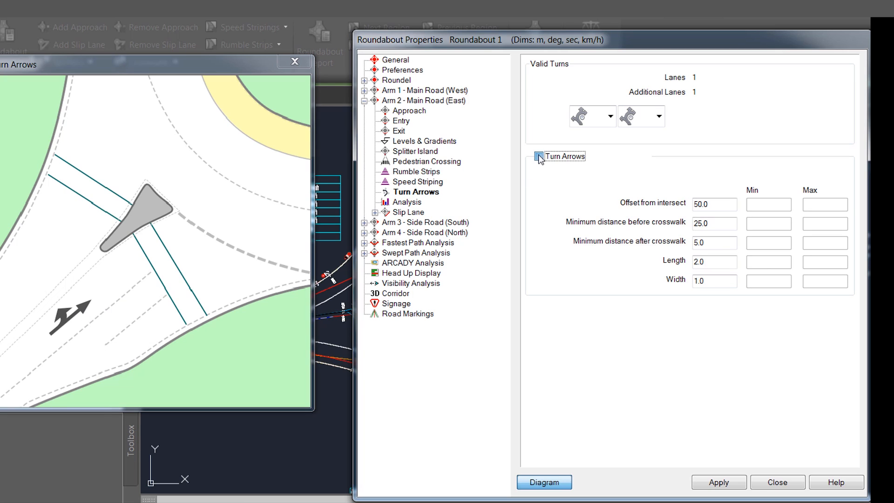
{"action": "left_click", "coordinate": [538, 156]}
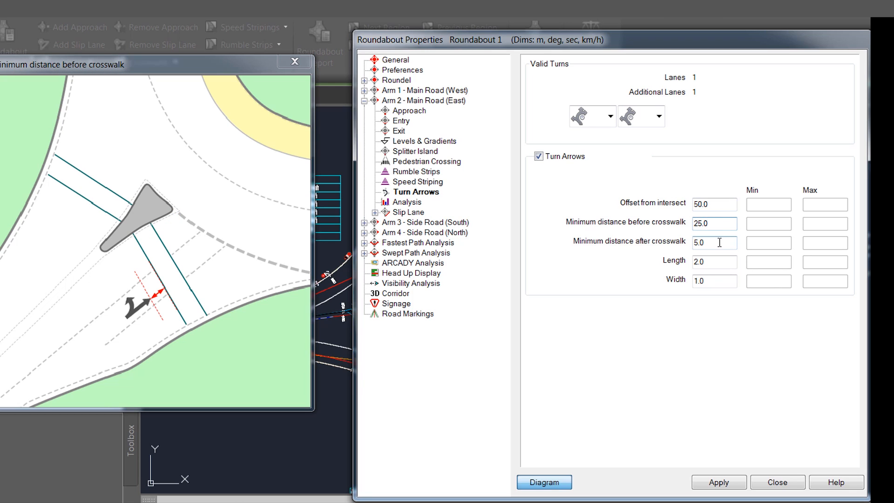
{"action": "left_click", "coordinate": [714, 242]}
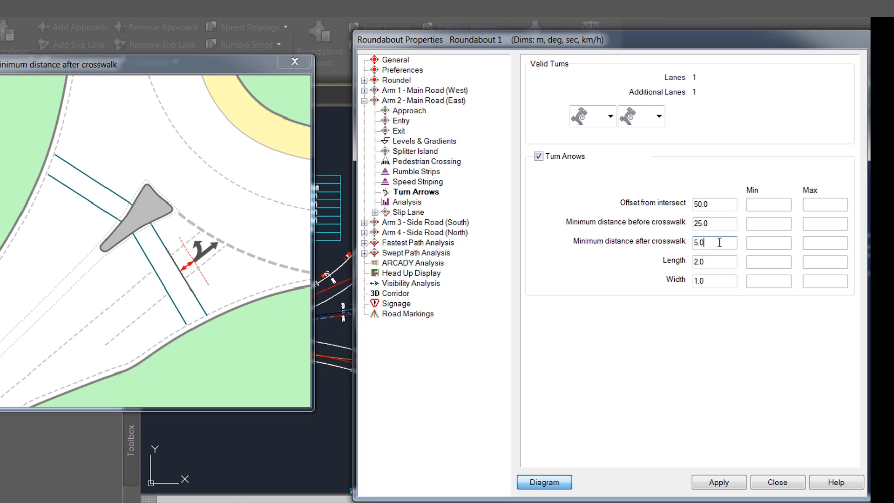
{"action": "left_click", "coordinate": [715, 261]}
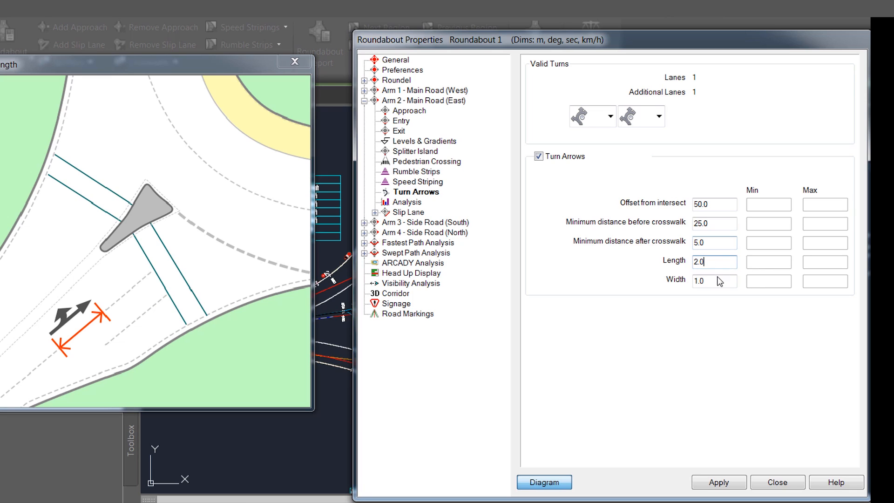
{"action": "left_click", "coordinate": [714, 281]}
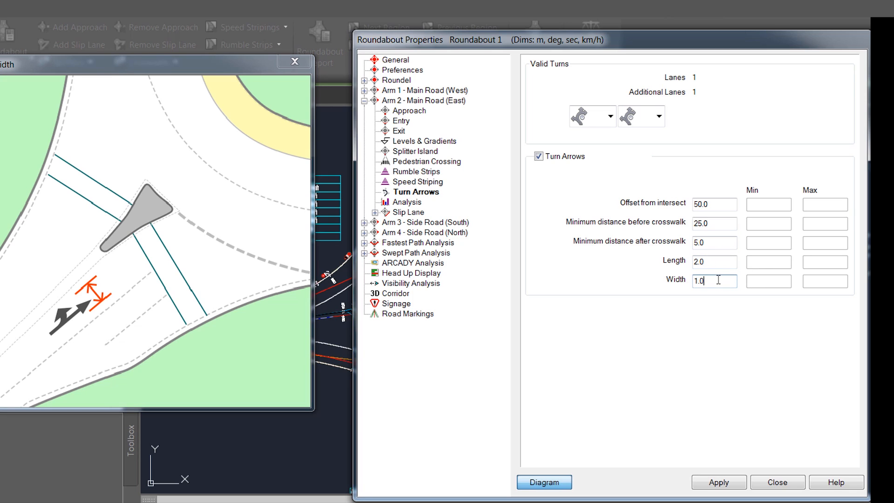
{"action": "mouse_move", "coordinate": [727, 468]}
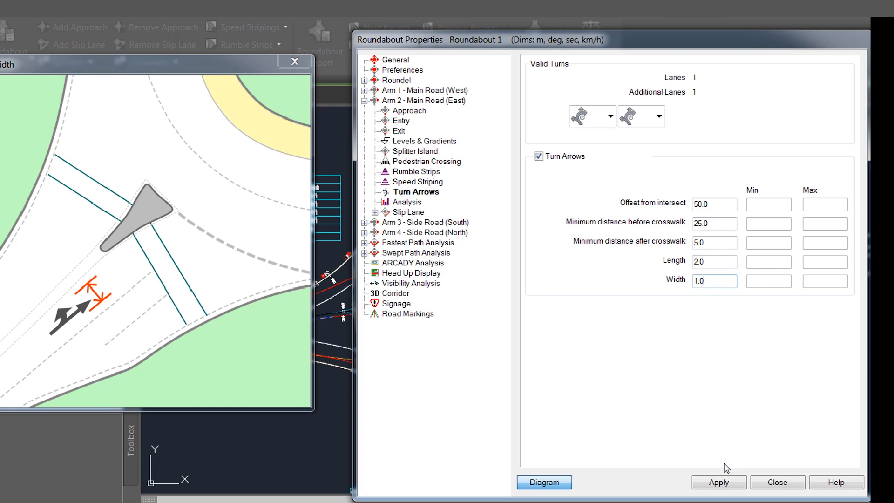
Pick a three-way valid turn for Arm 2's East main road lane and apply it
{"action": "left_click", "coordinate": [610, 117]}
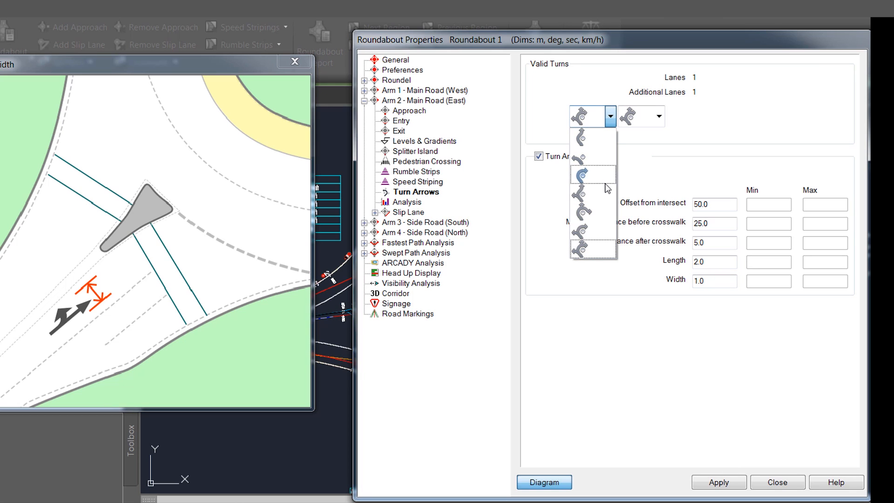
{"action": "left_click", "coordinate": [581, 175]}
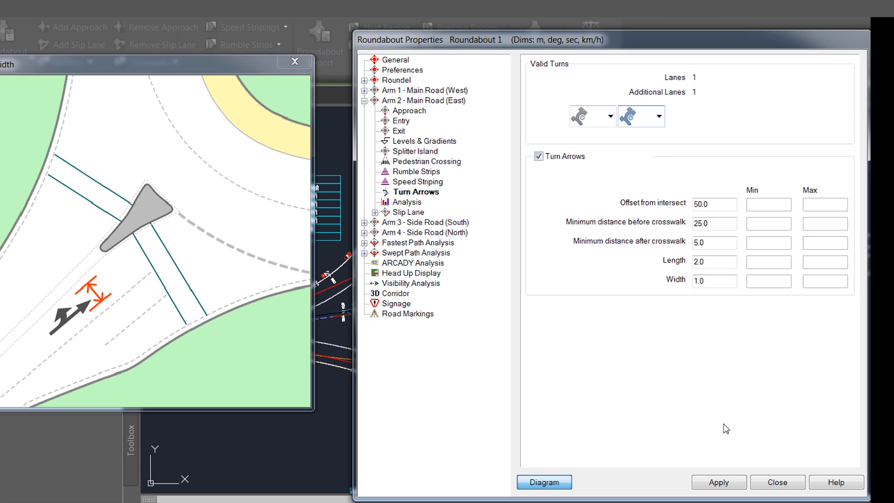
{"action": "left_click", "coordinate": [719, 482]}
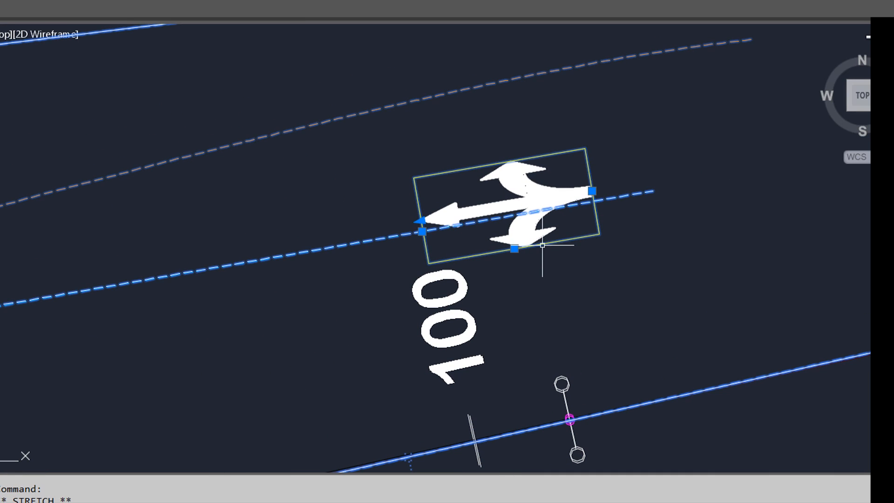
Stretch Arm 2's three-way turn arrow grip to enlarge its width and length
{"action": "left_click", "coordinate": [515, 250]}
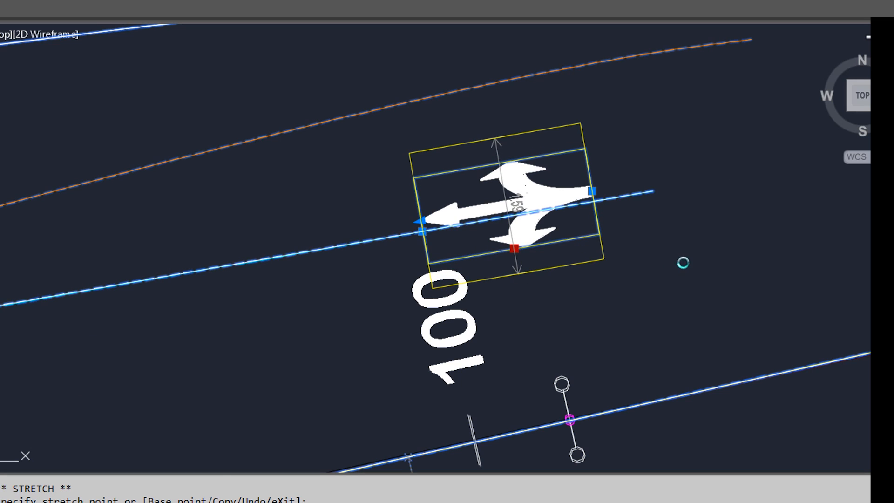
{"action": "left_click", "coordinate": [656, 185]}
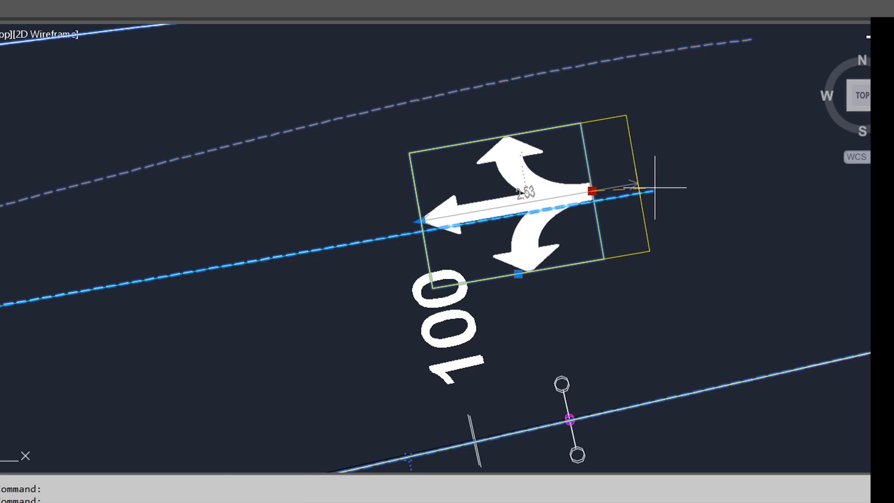